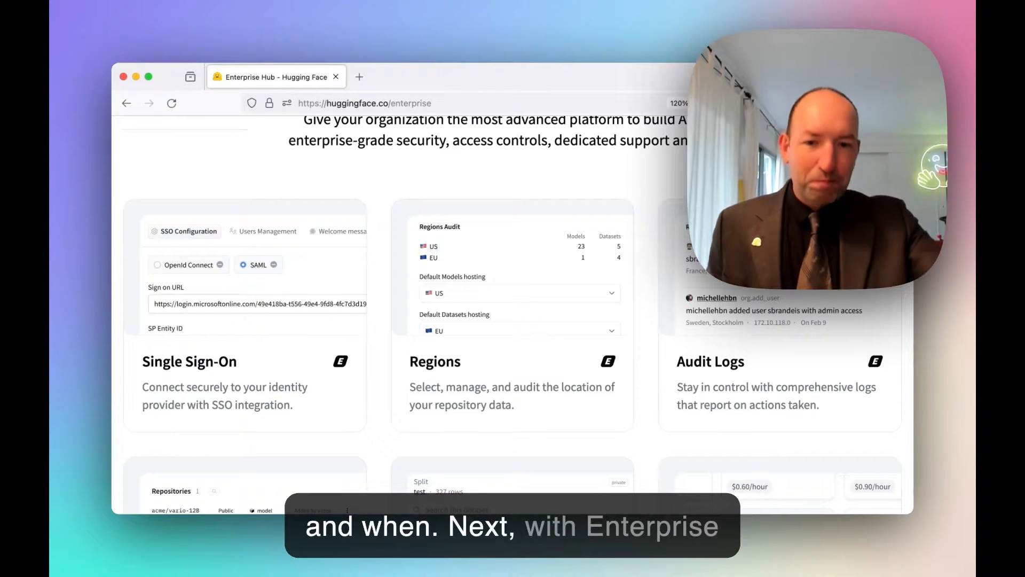
- Allow inviting users to the organization with a shared link
scroll(down, 3)
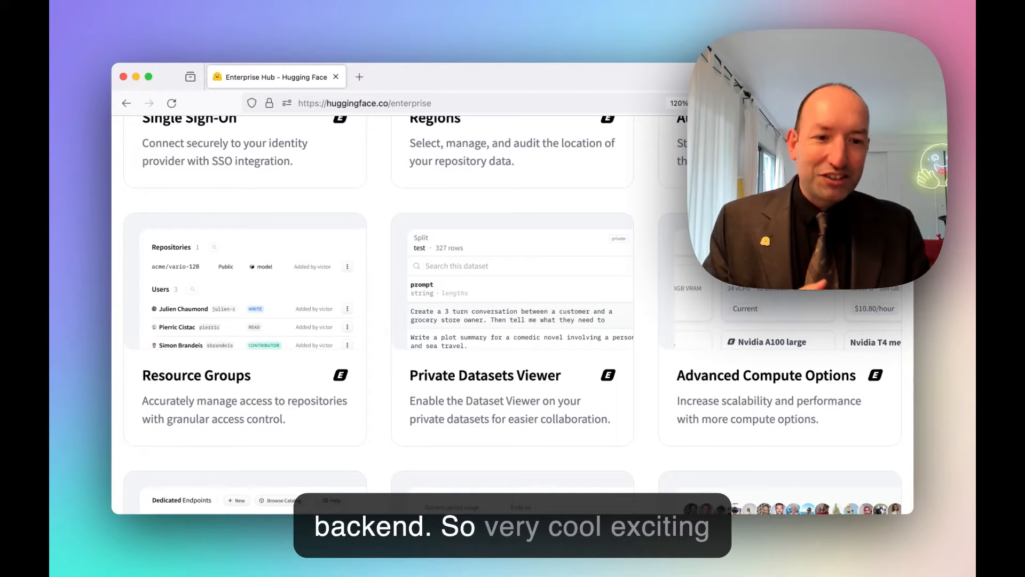
scroll(down, 3)
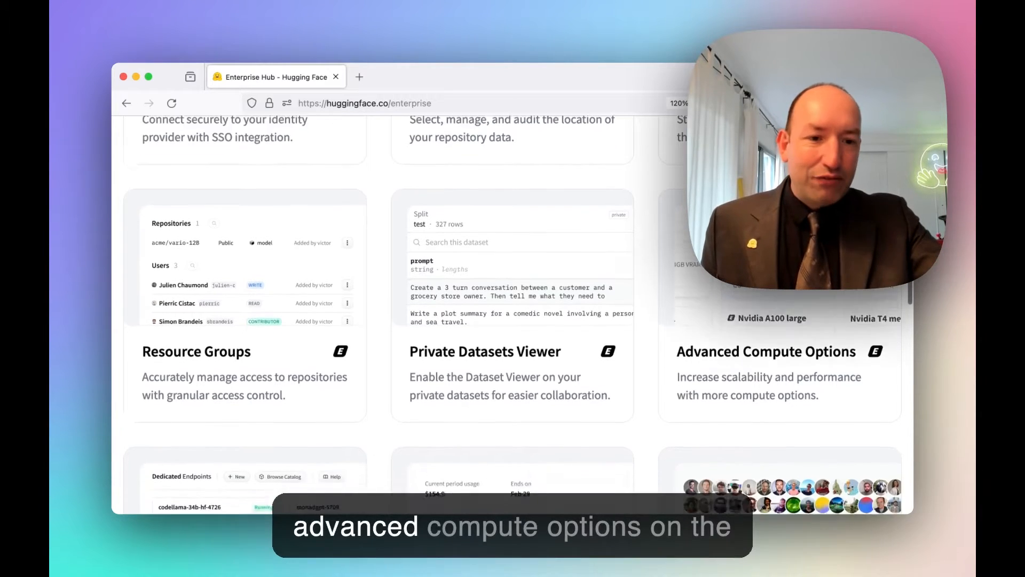
scroll(down, 3)
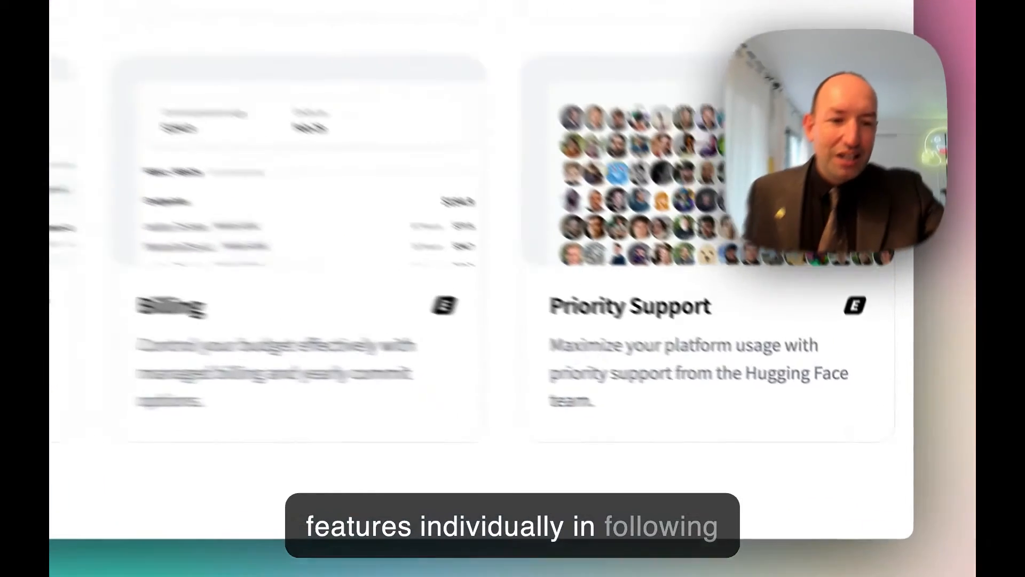
scroll(down, 3)
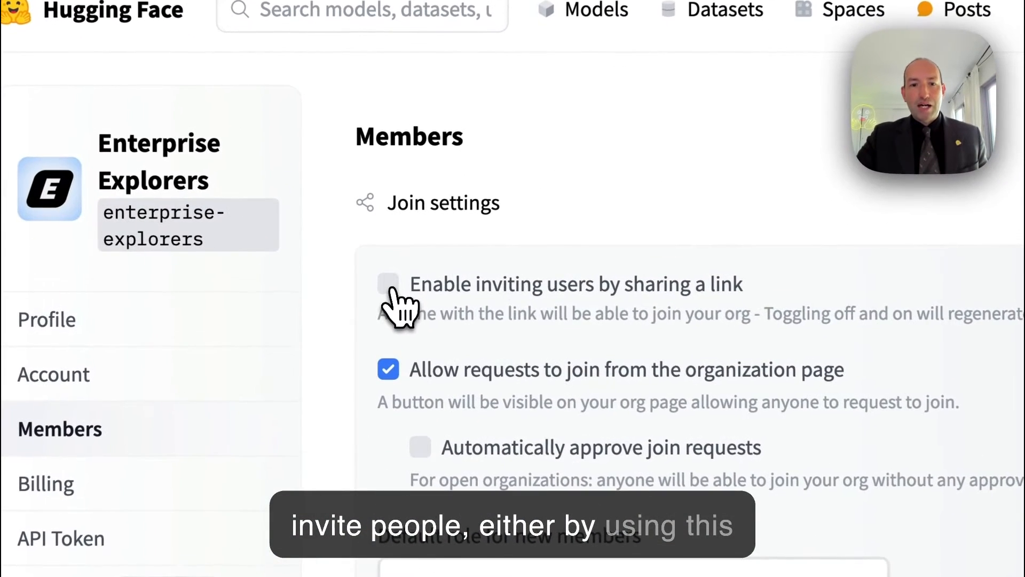
click(387, 284)
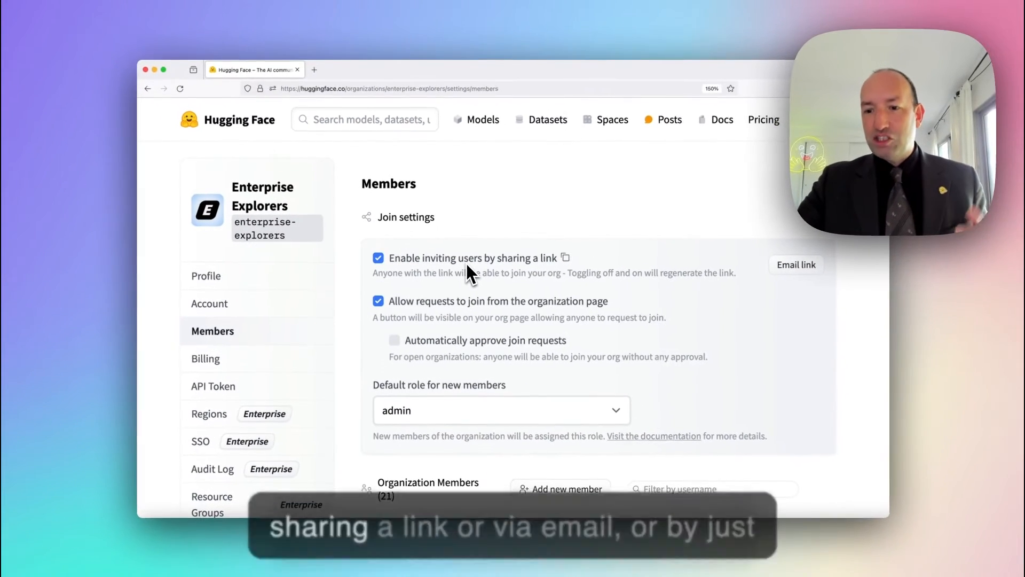
mouse_move(749, 255)
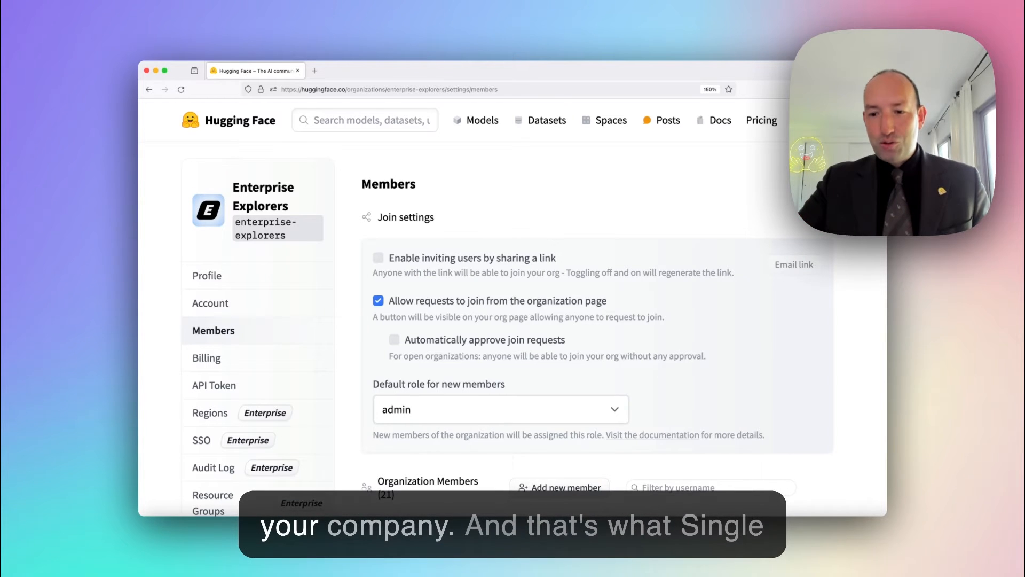
mouse_move(301, 296)
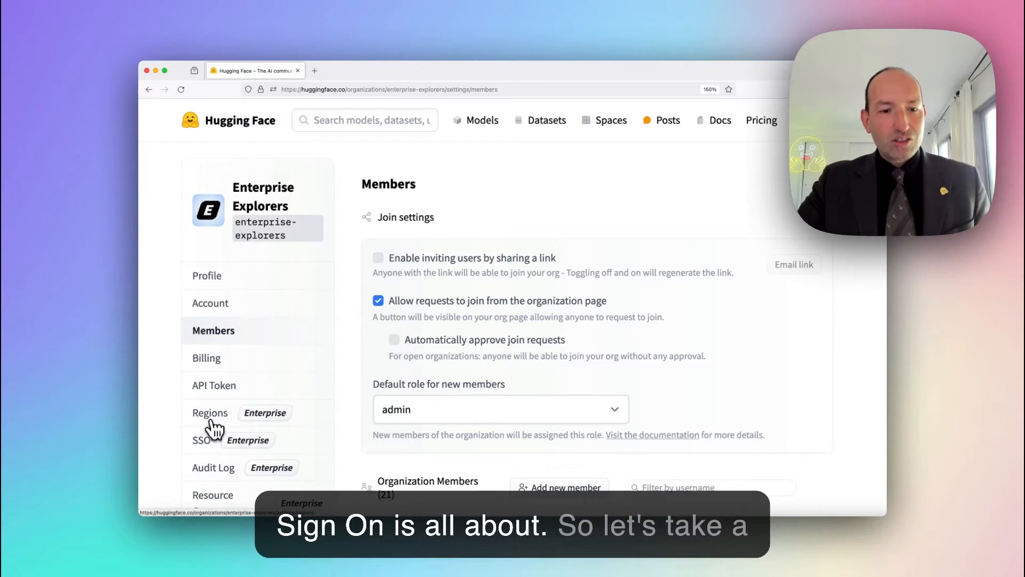
- Open SSO settings, review the SAML configuration, and turn on IdP role mapping
click(202, 440)
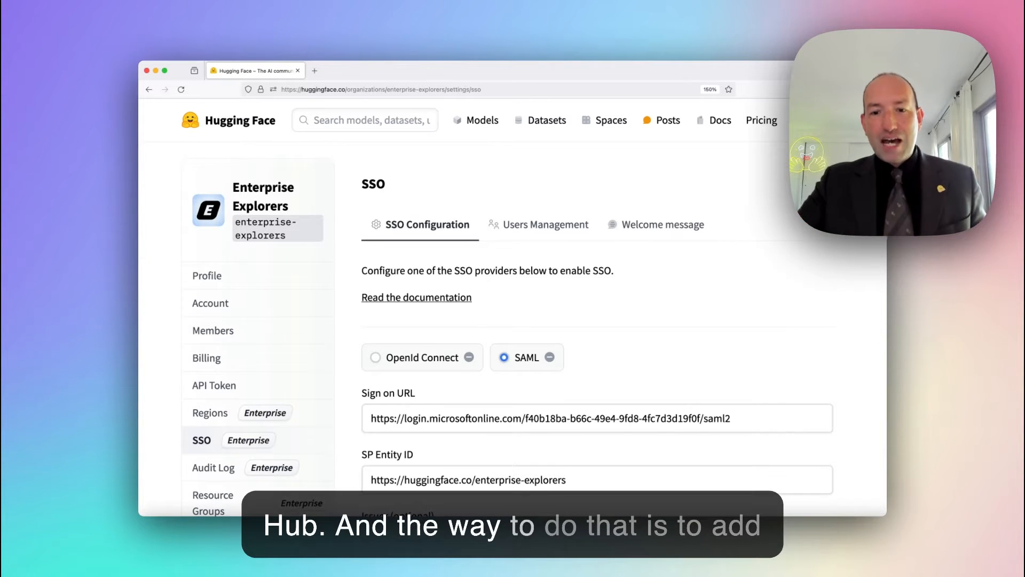
scroll(down, 3)
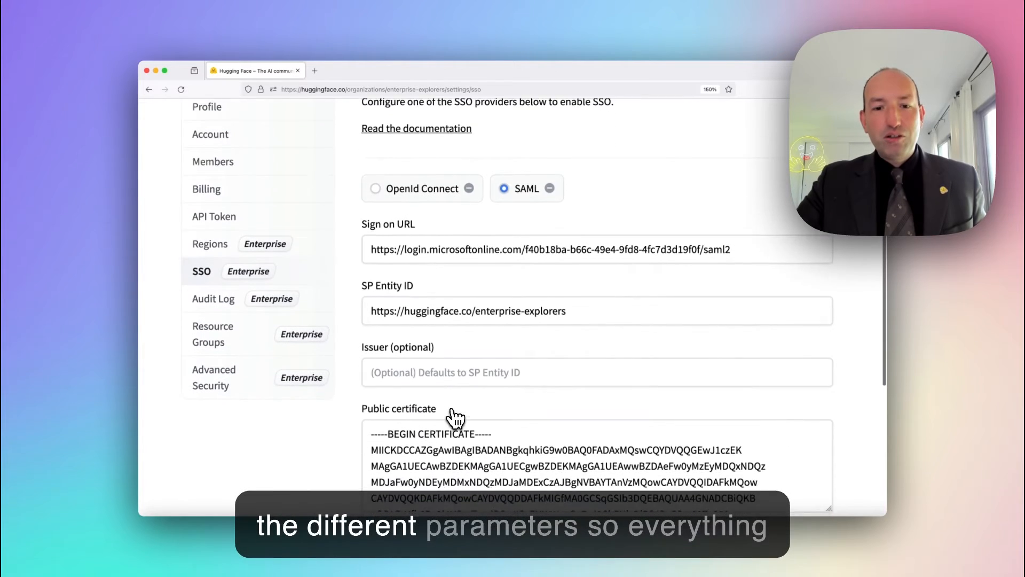
scroll(down, 3)
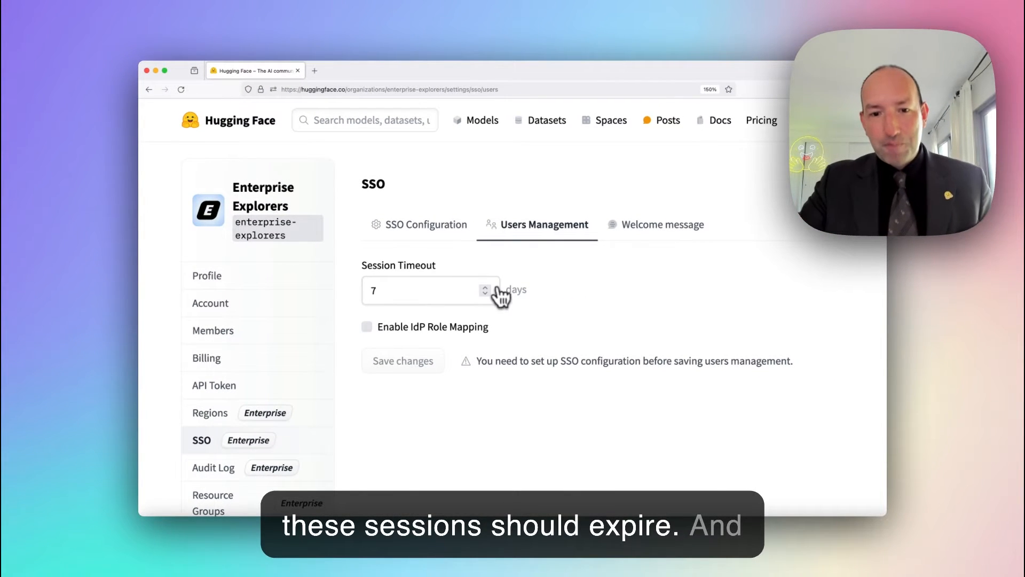
click(367, 327)
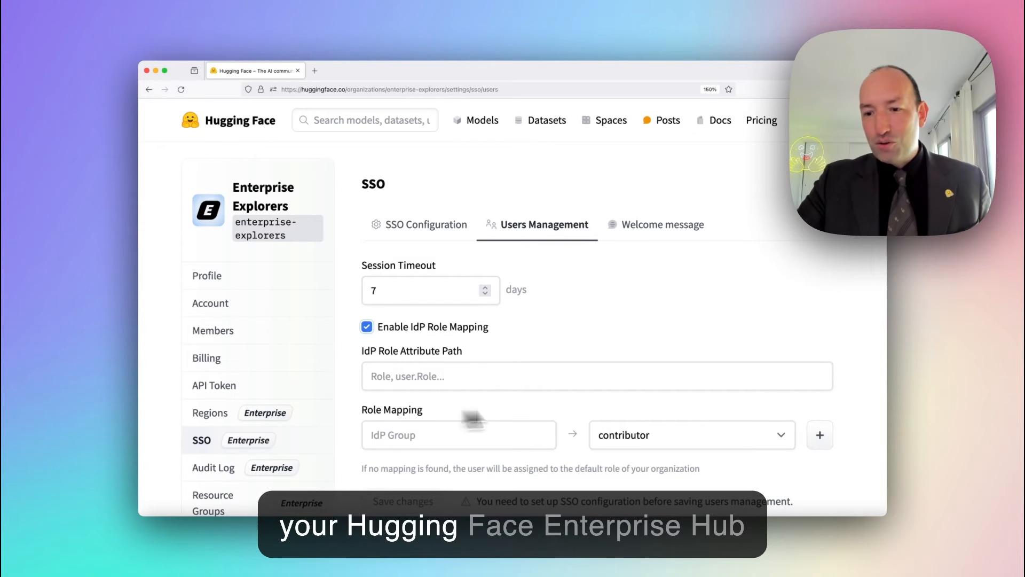
- Keep contributor as the IdP group's mapped role and reopen the role list (contributor, read, write, admin)
click(690, 435)
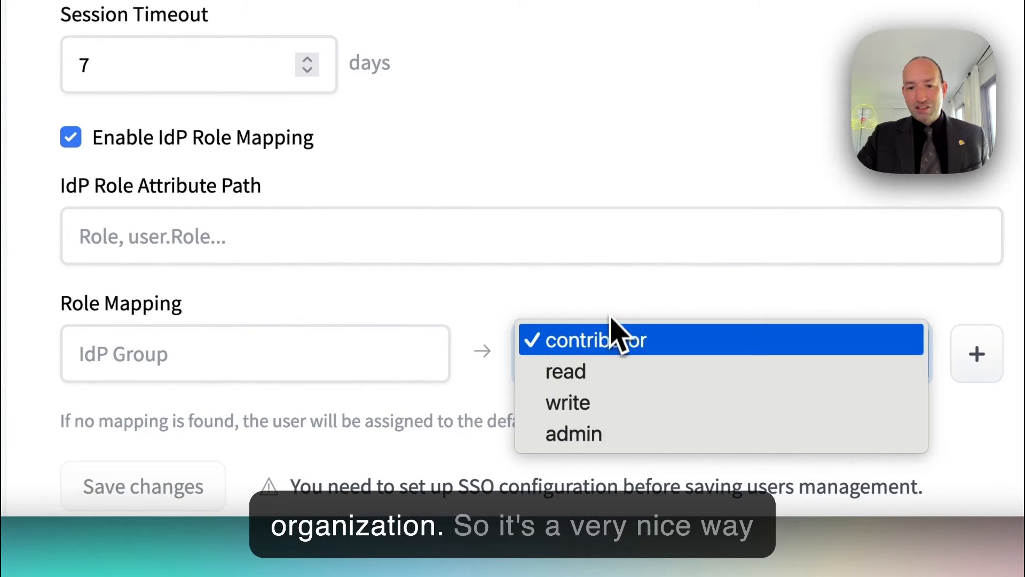
click(591, 340)
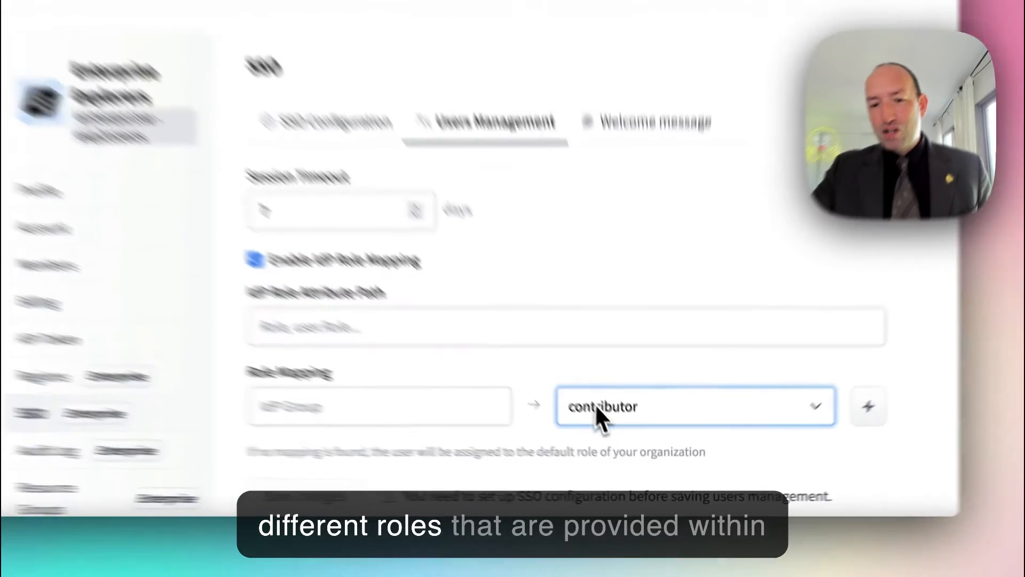
click(693, 406)
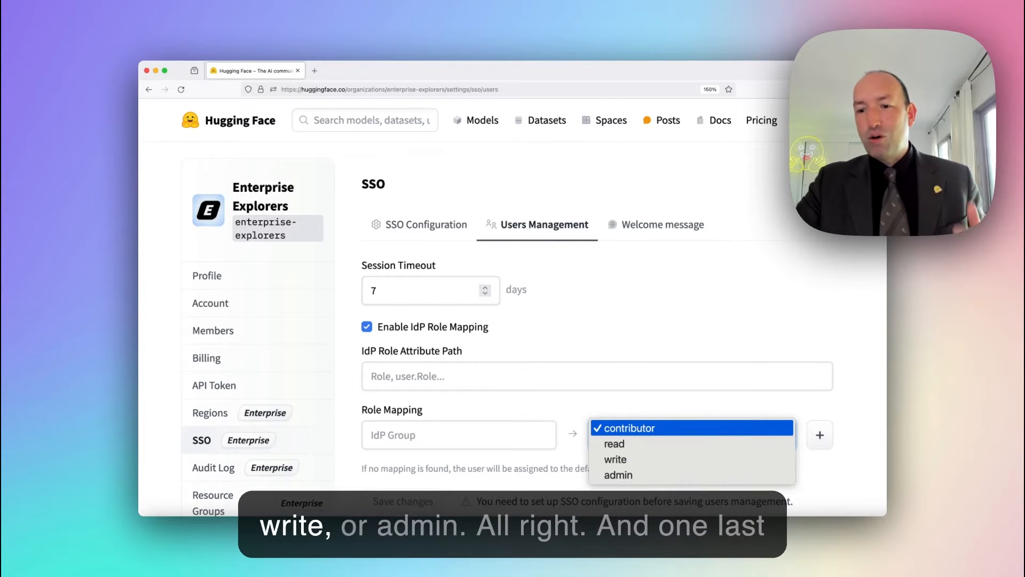
mouse_move(599, 270)
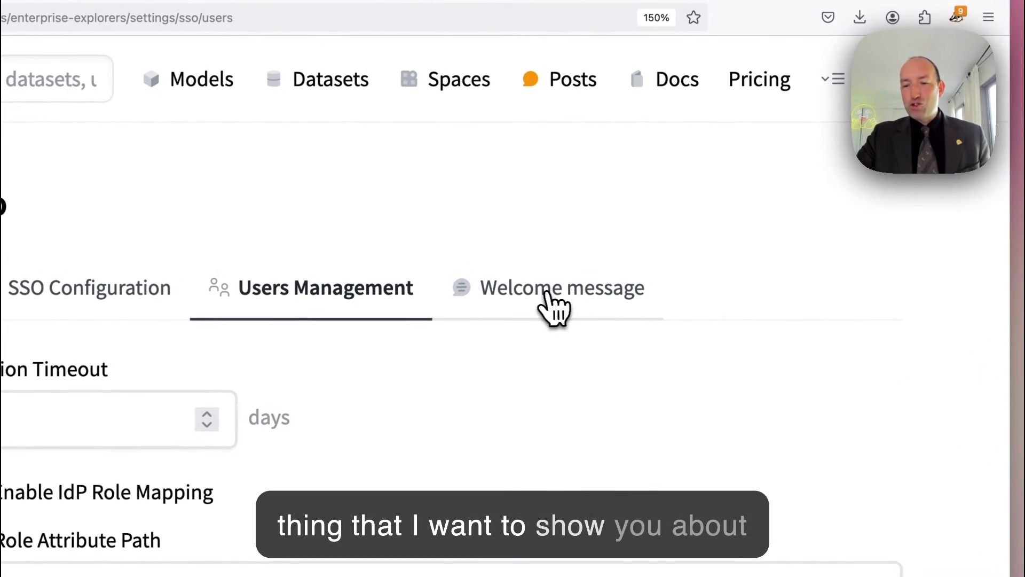
- Switch to the SSO Welcome message tab and scroll to the empty message editor
click(560, 288)
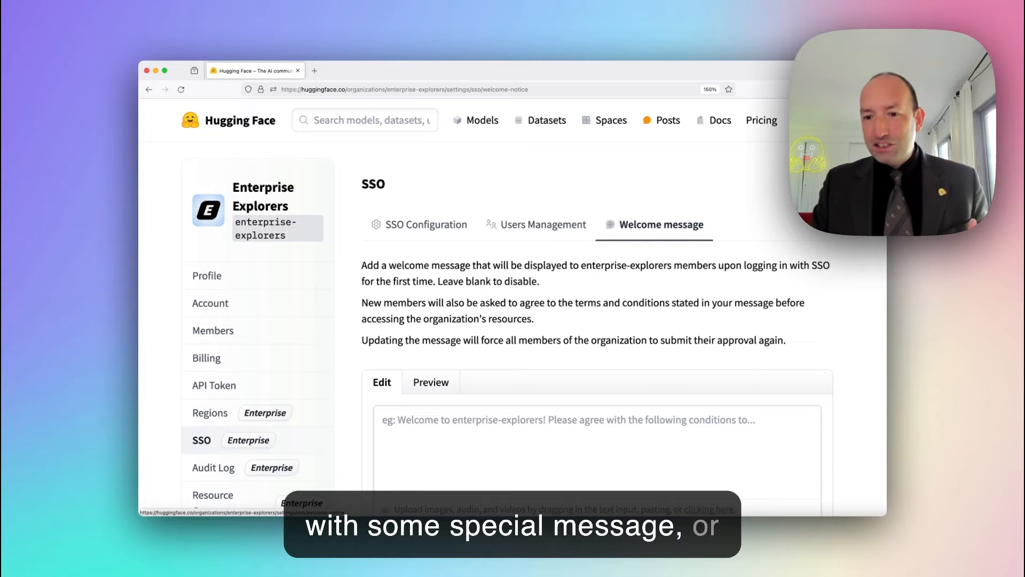
scroll(down, 3)
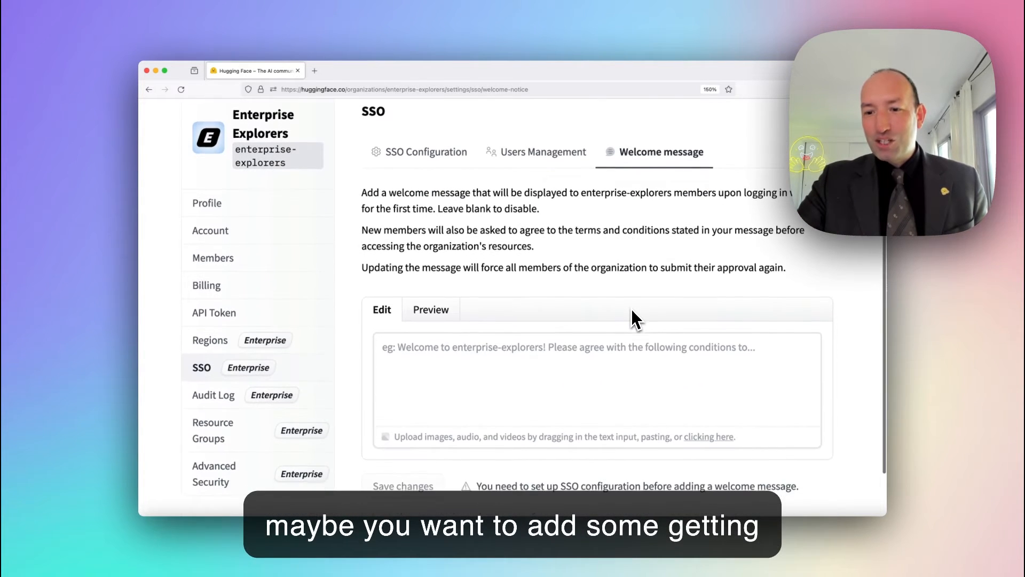
scroll(down, 3)
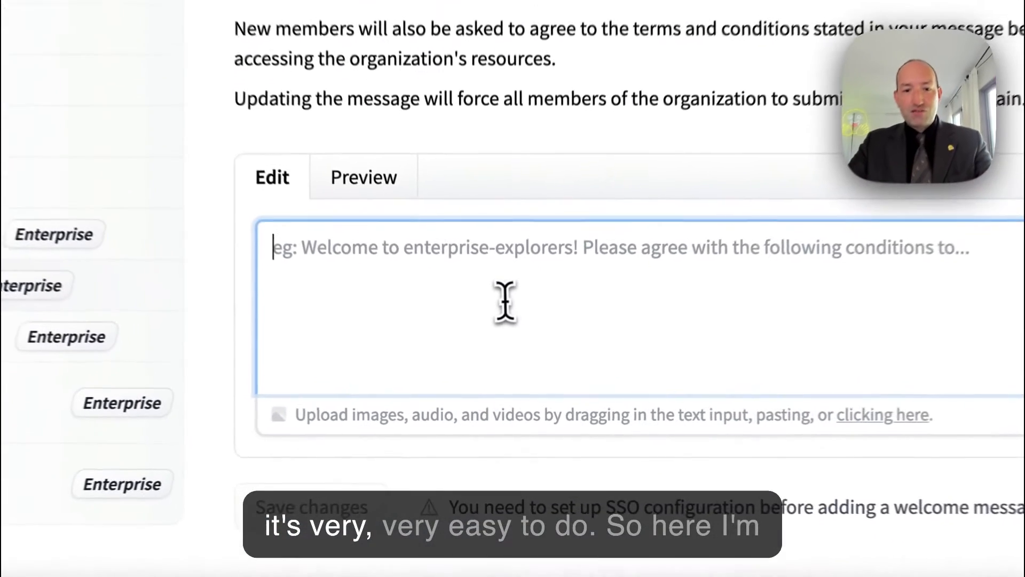
- Type "Welcome! Please enable 2FA!" into the SSO welcome message editor
scroll(down, 3)
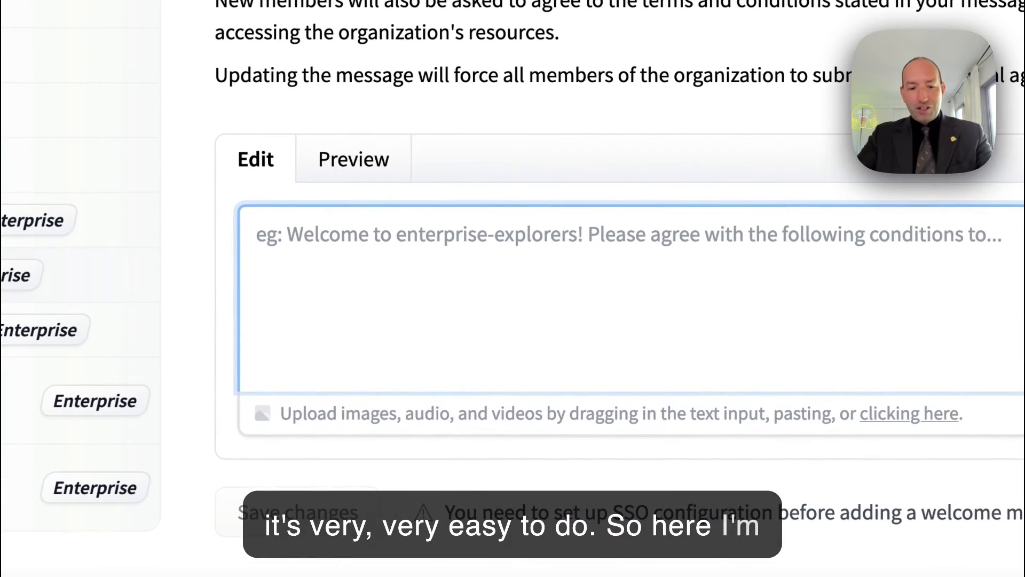
text(Welcome!)
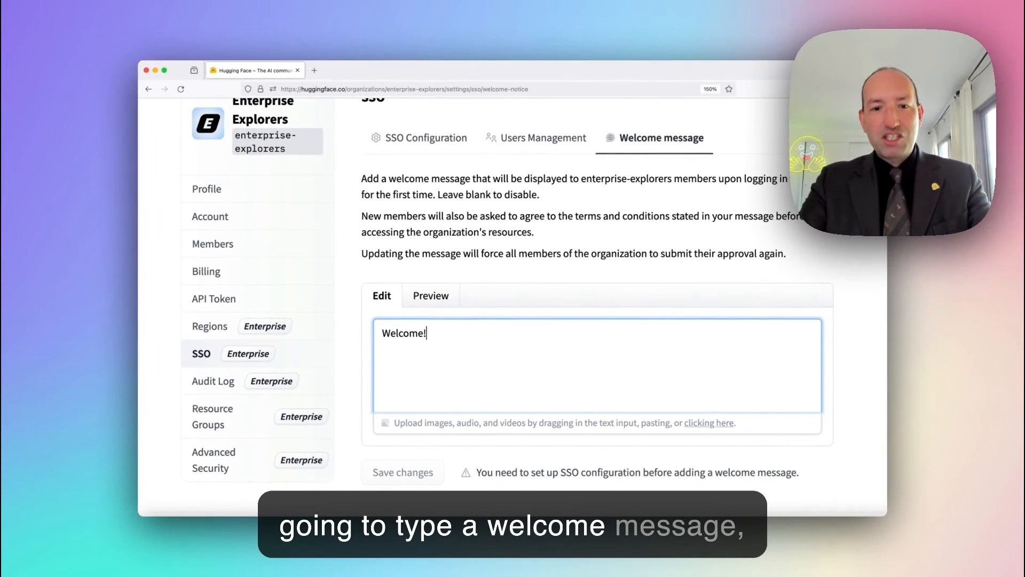
text(Please)
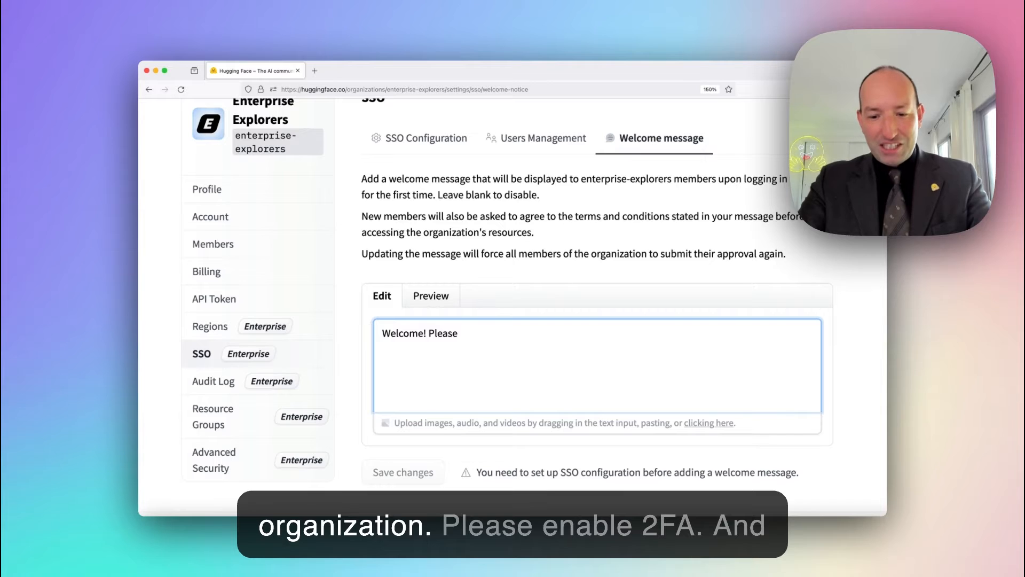
text(enable 2)
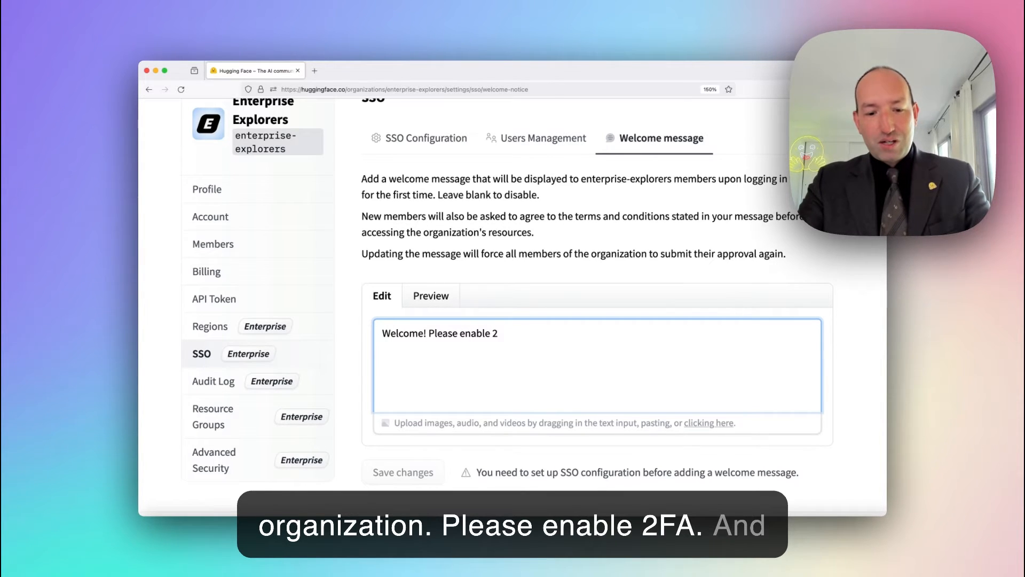
text(FA!)
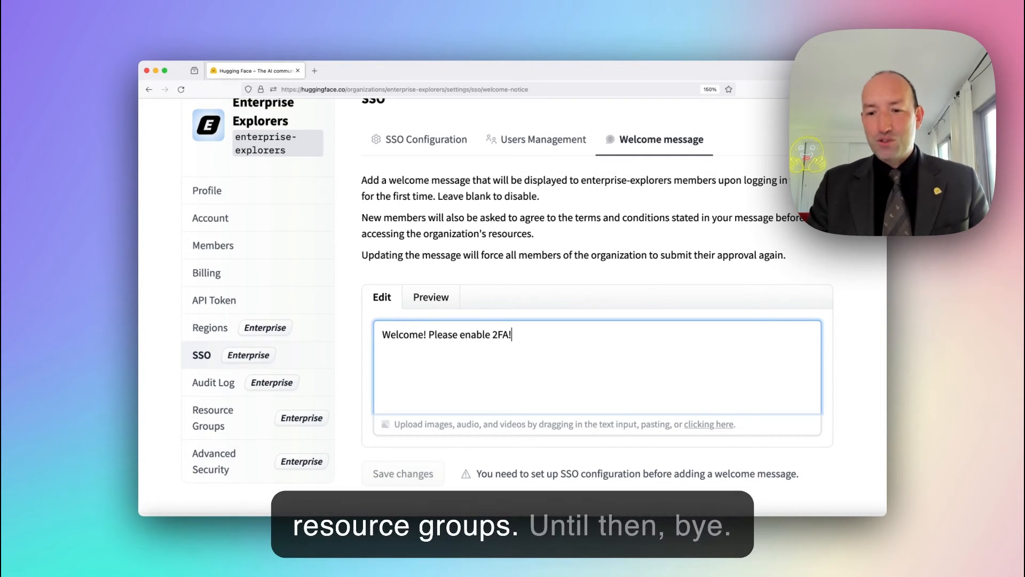
mouse_move(498, 385)
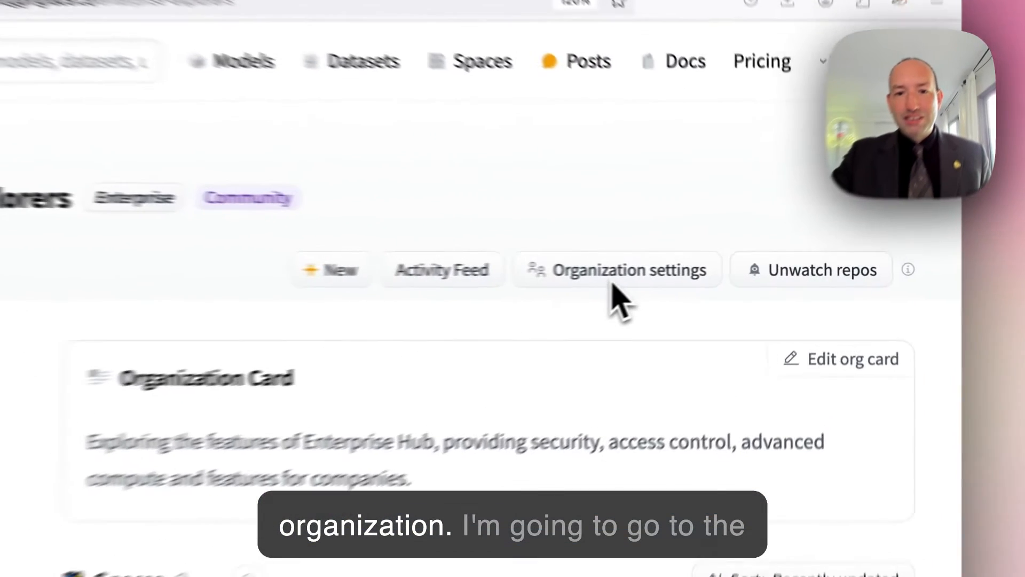
- Go to Organization settings and open the Resource Groups section
click(628, 269)
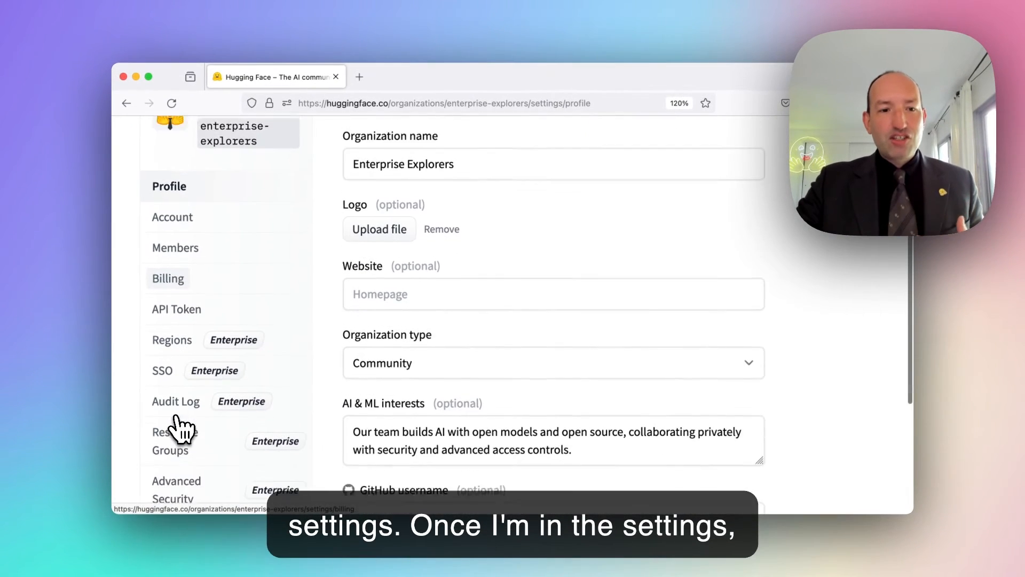
scroll(down, 3)
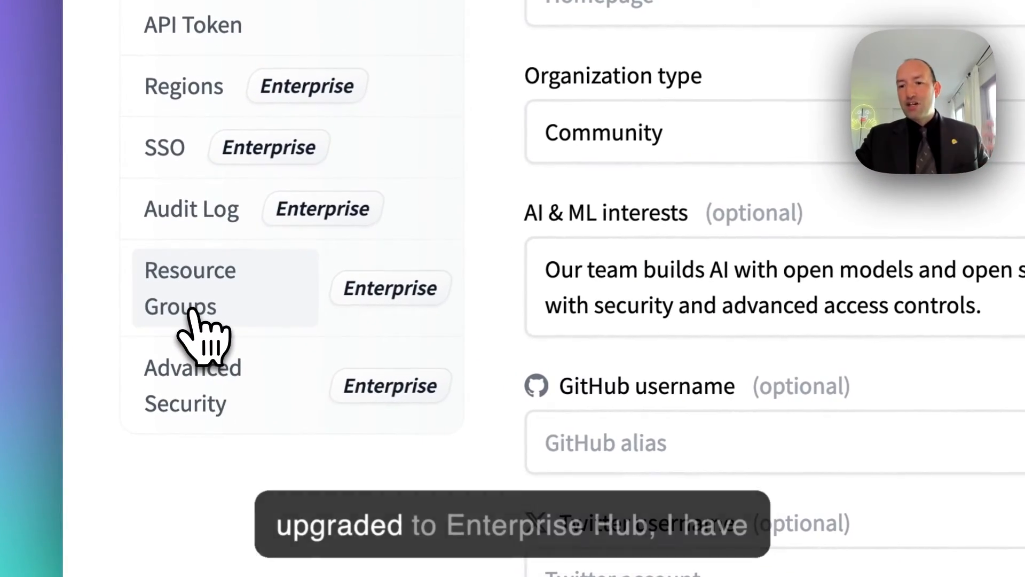
click(189, 287)
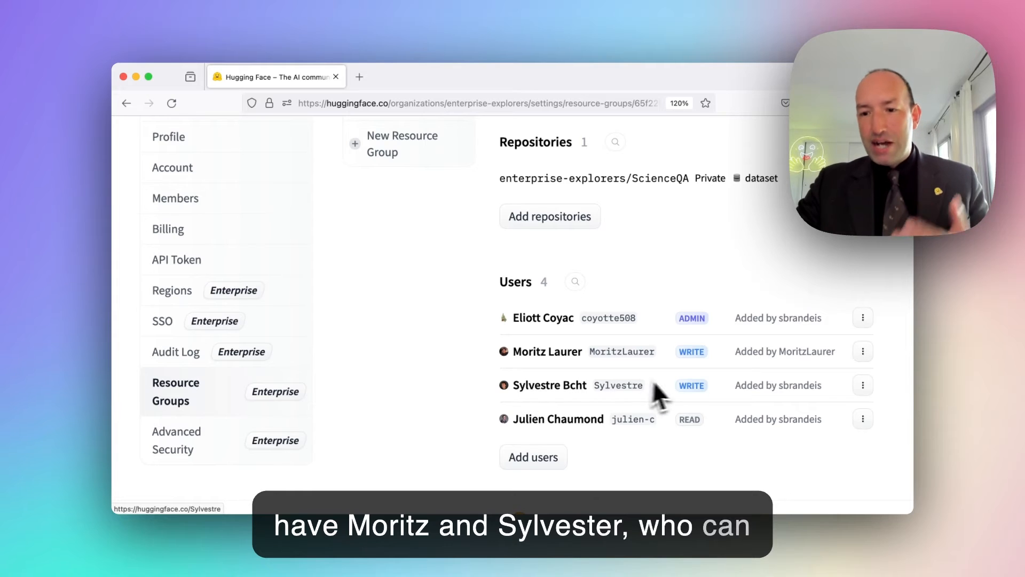
mouse_move(687, 396)
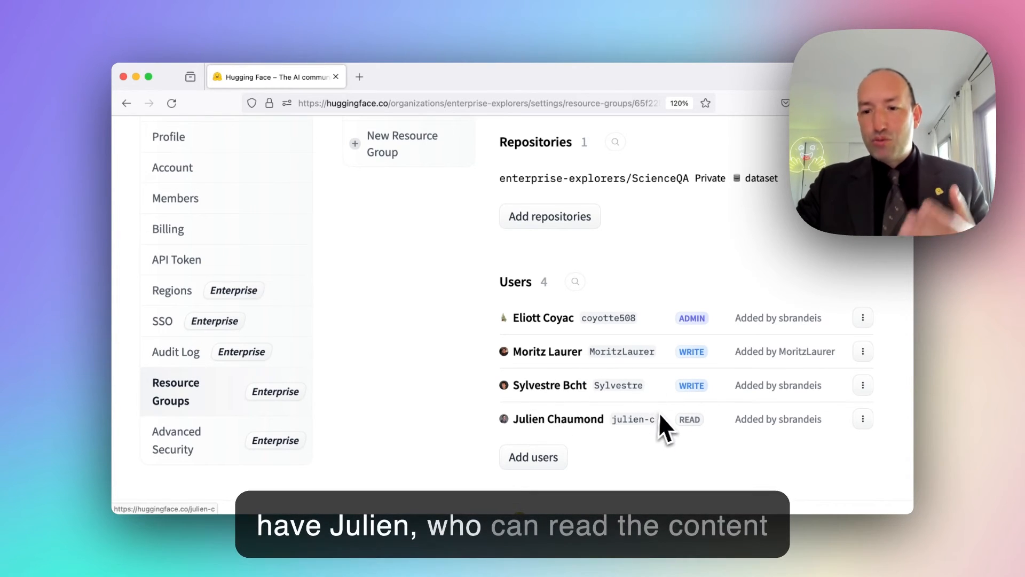
mouse_move(693, 437)
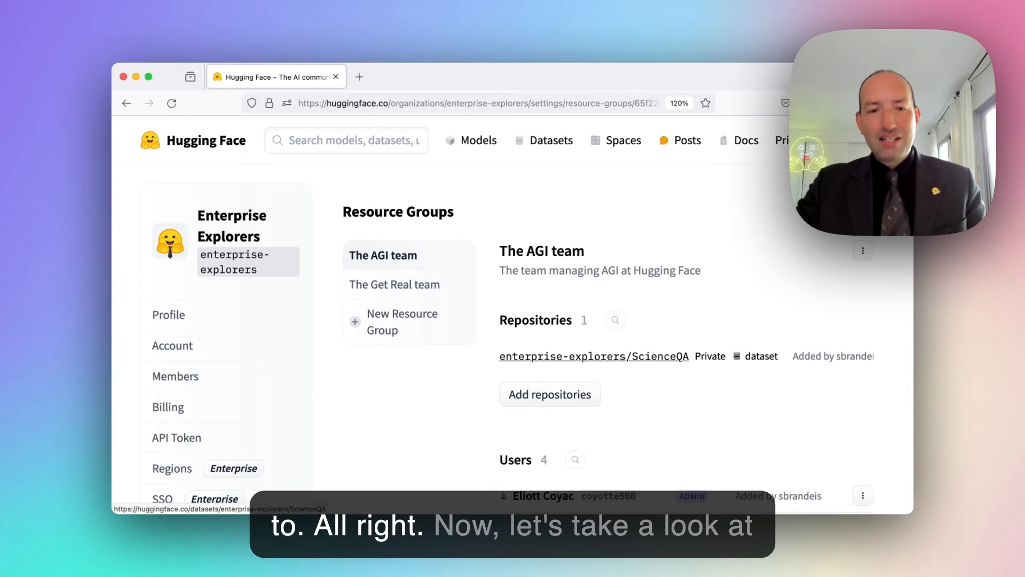
- Open The Get Real team resource group
click(394, 283)
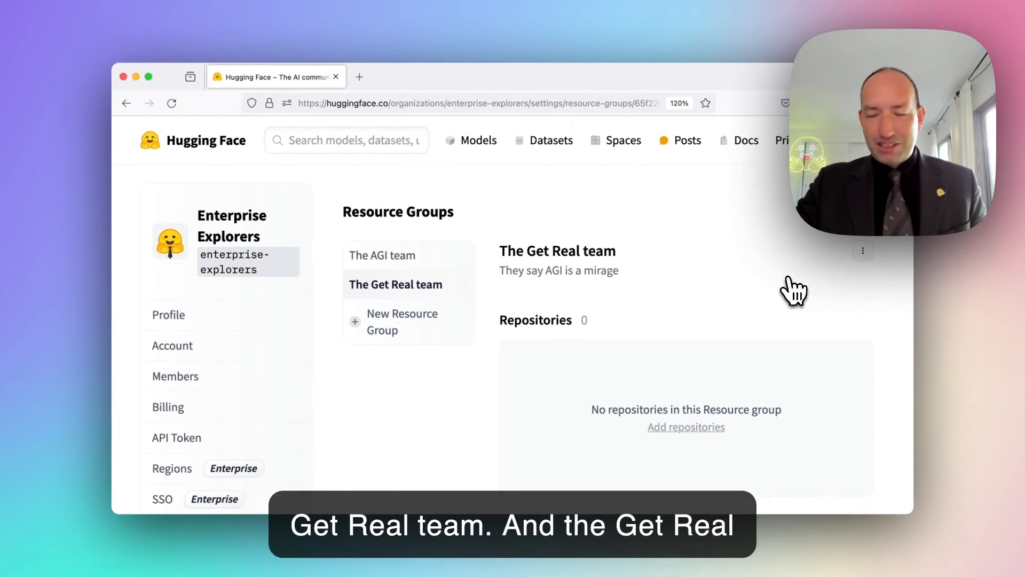
mouse_move(791, 446)
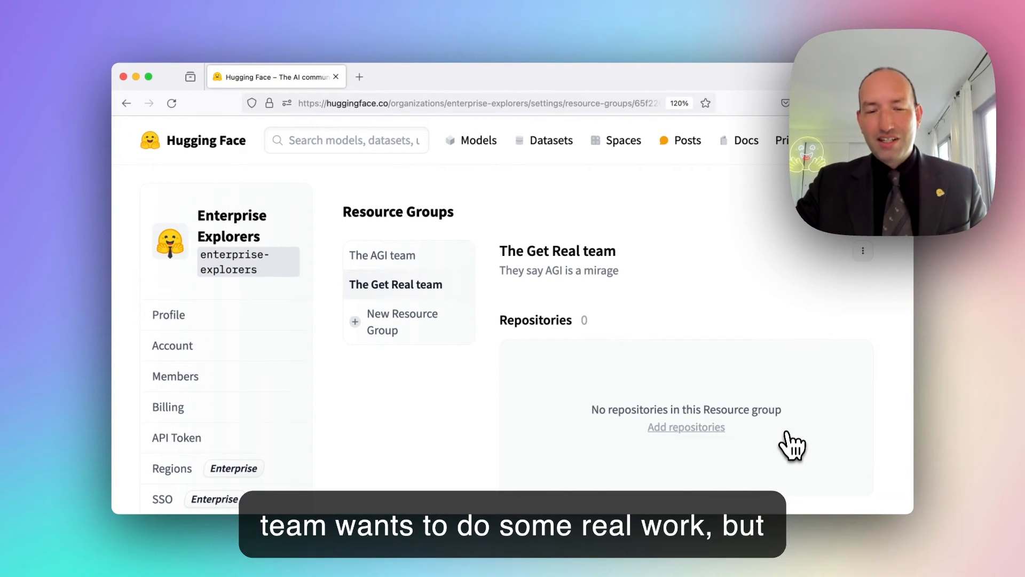
scroll(down, 3)
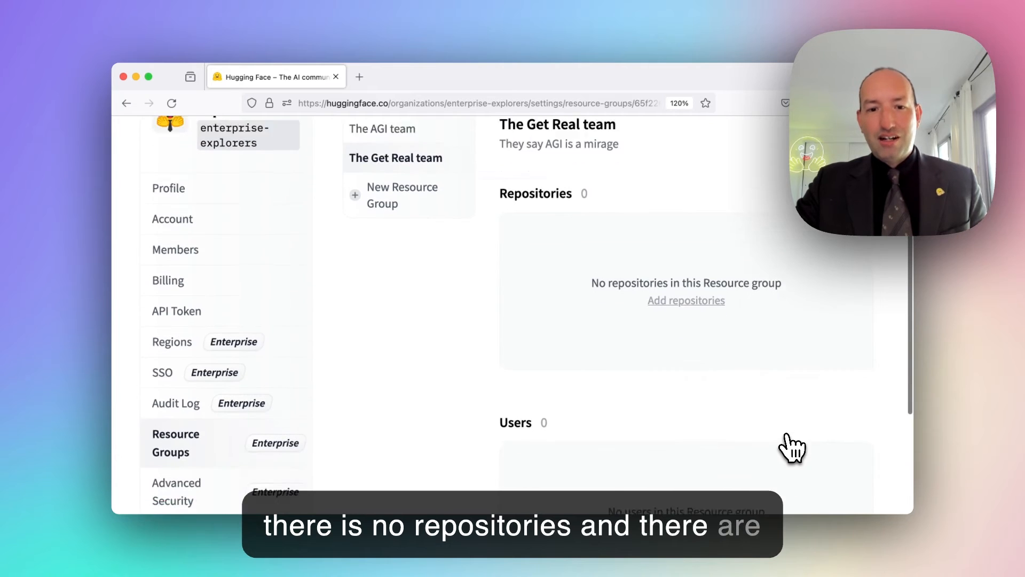
scroll(down, 3)
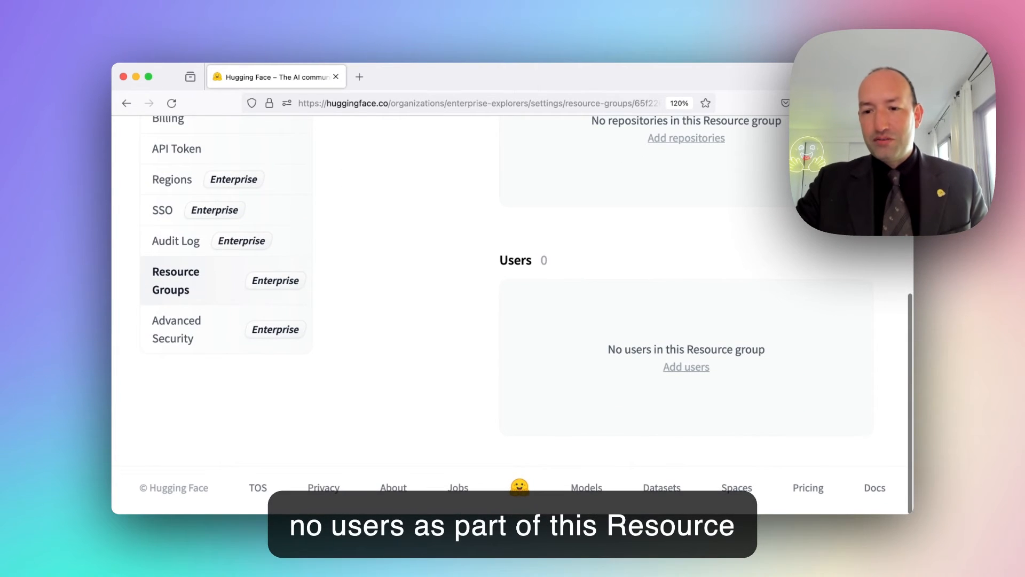
- Add three users, including jeff, with admin, write and read roles
click(685, 366)
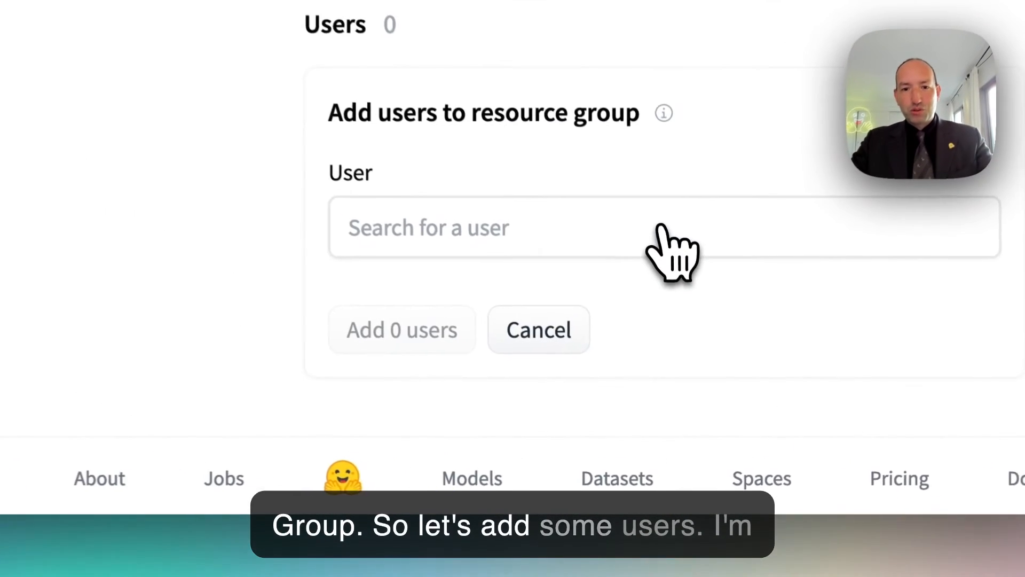
click(653, 227)
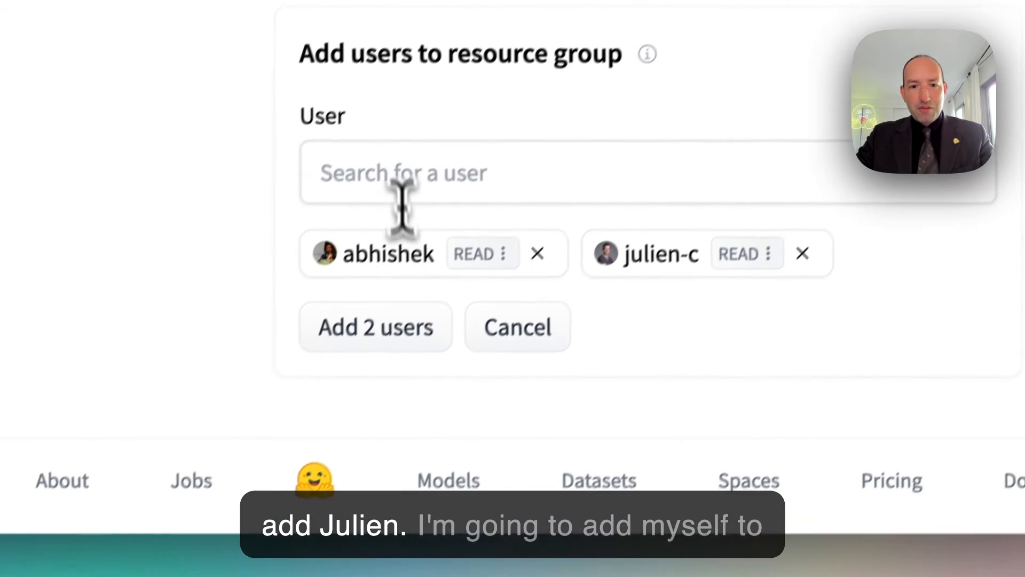
text(jeff)
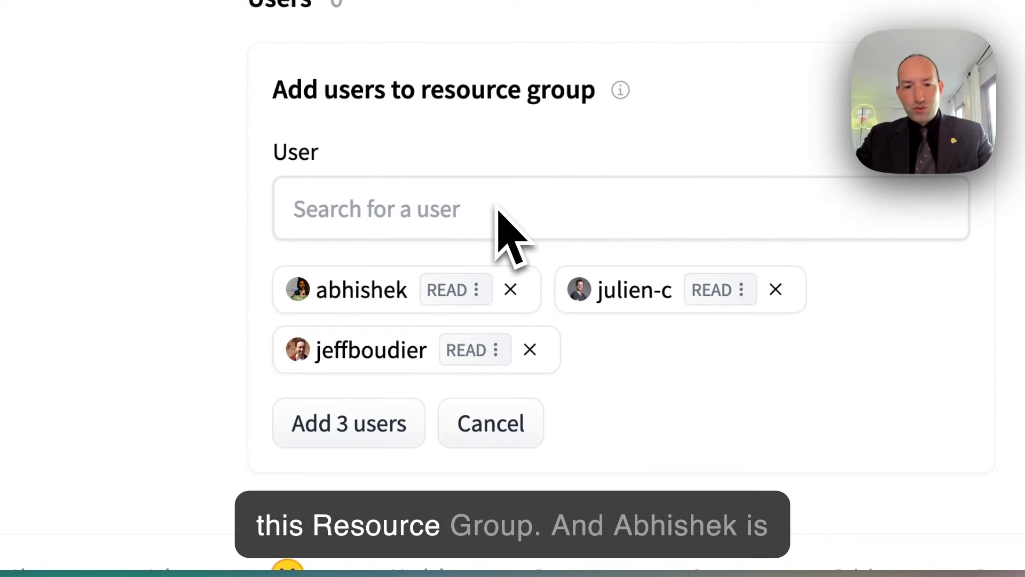
click(455, 288)
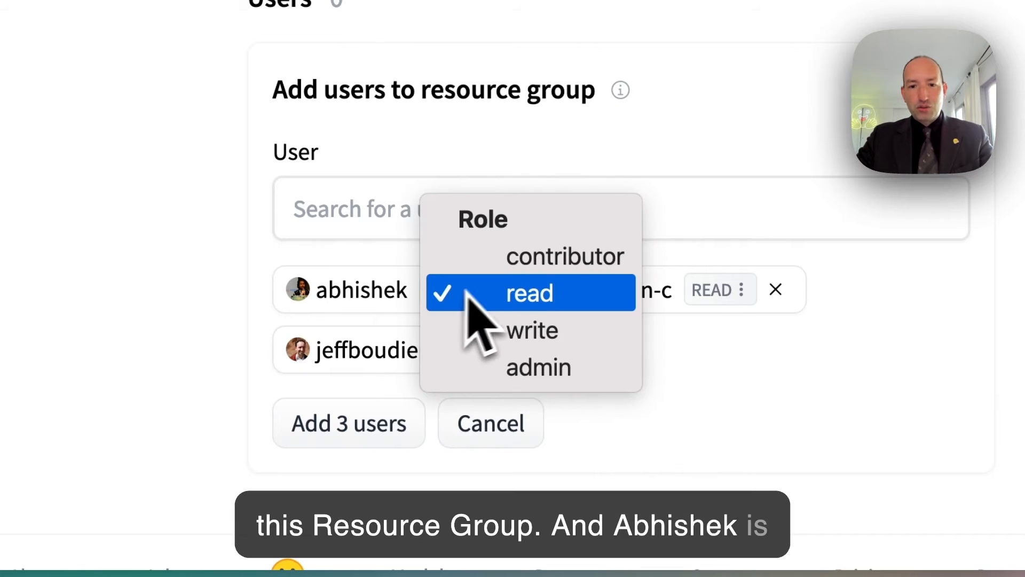
click(538, 366)
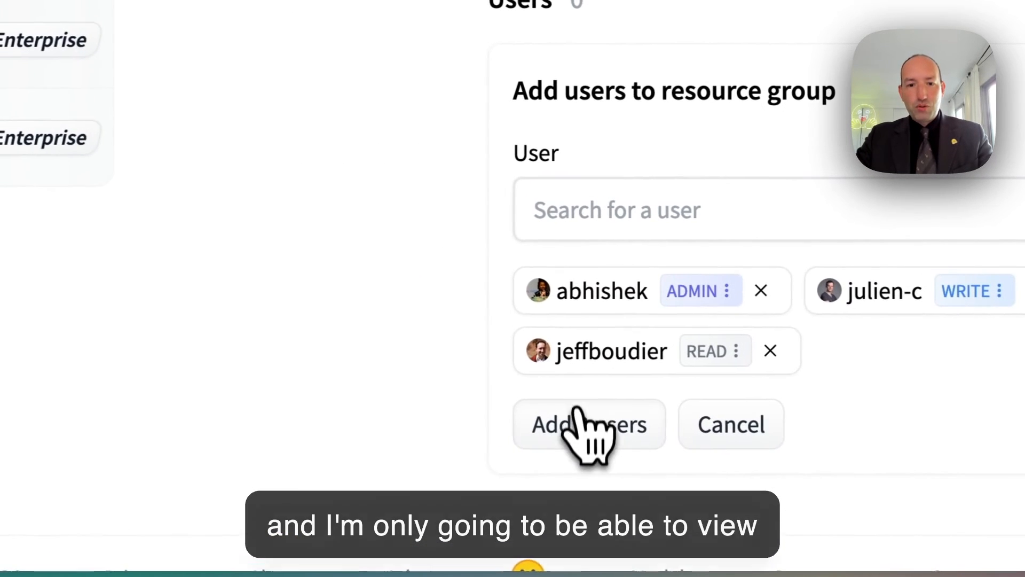
click(588, 424)
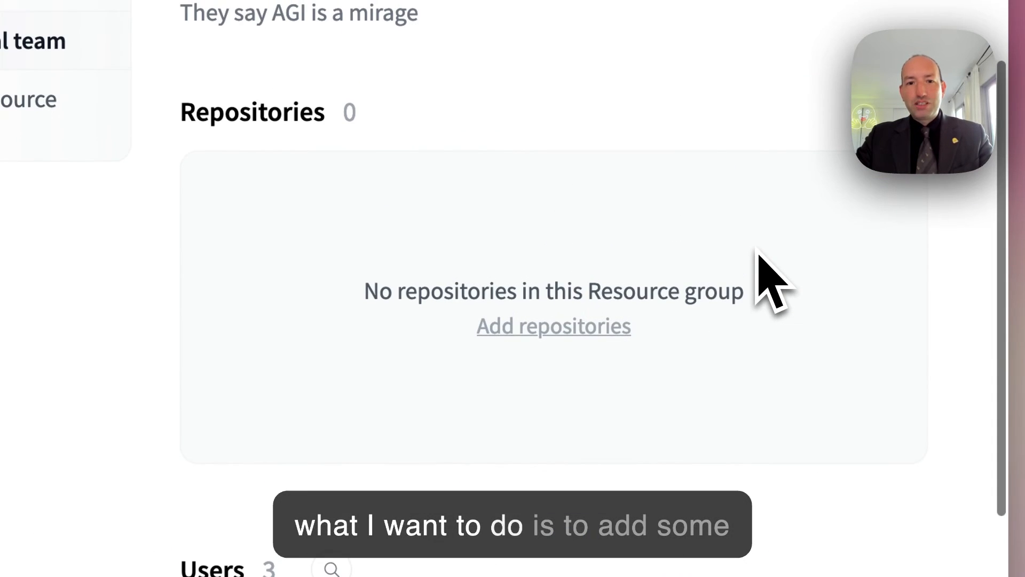
- Add the autotrain-a1b45-b160b and autotrain-advanced repositories to The Get Real team
click(553, 326)
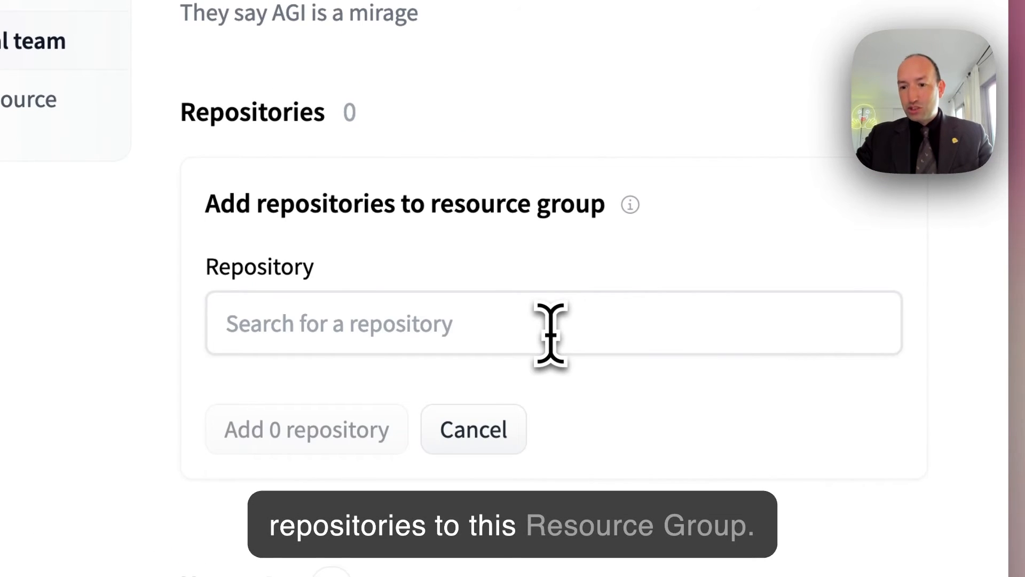
click(552, 323)
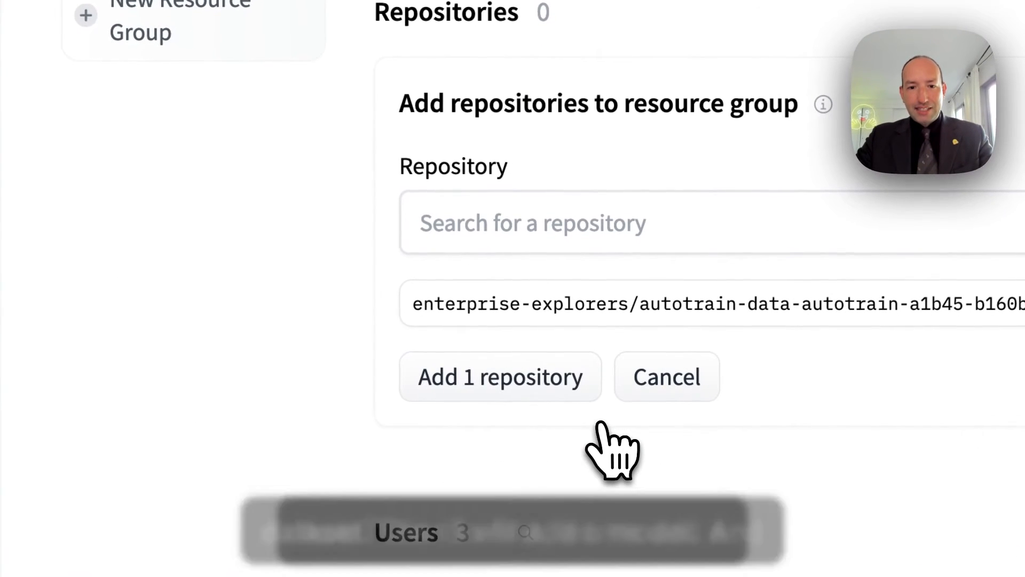
click(499, 376)
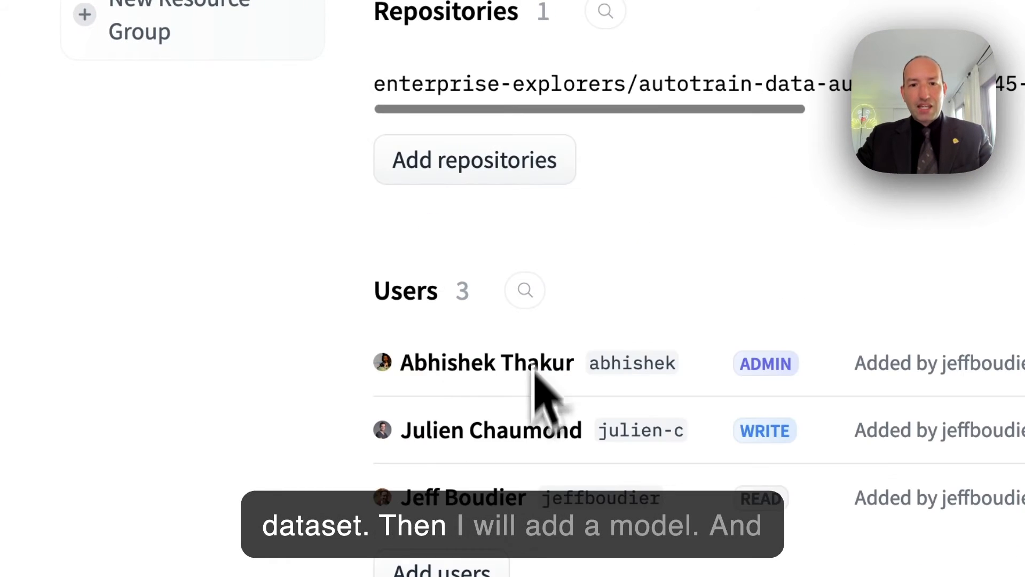
scroll(down, 3)
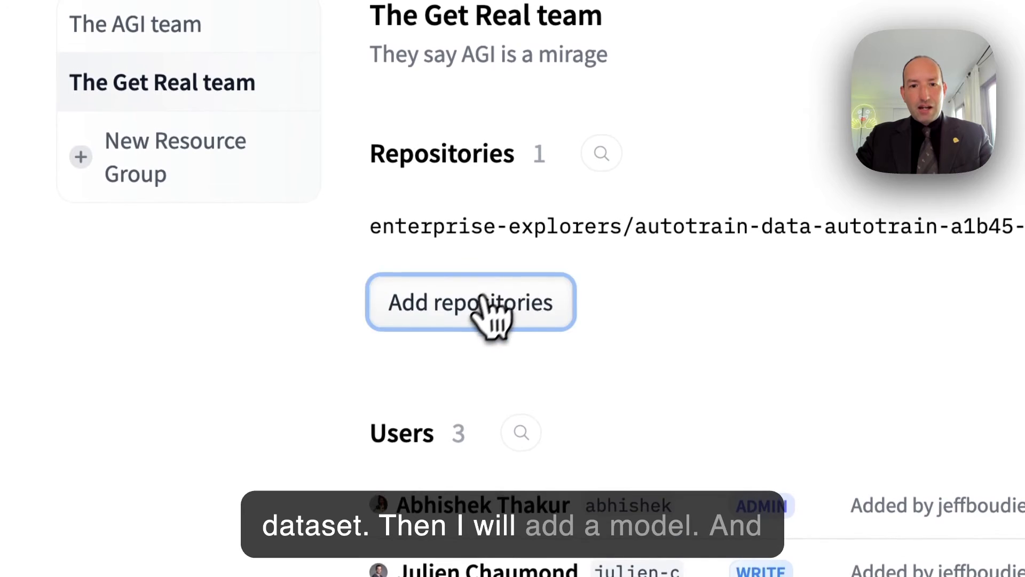
click(470, 302)
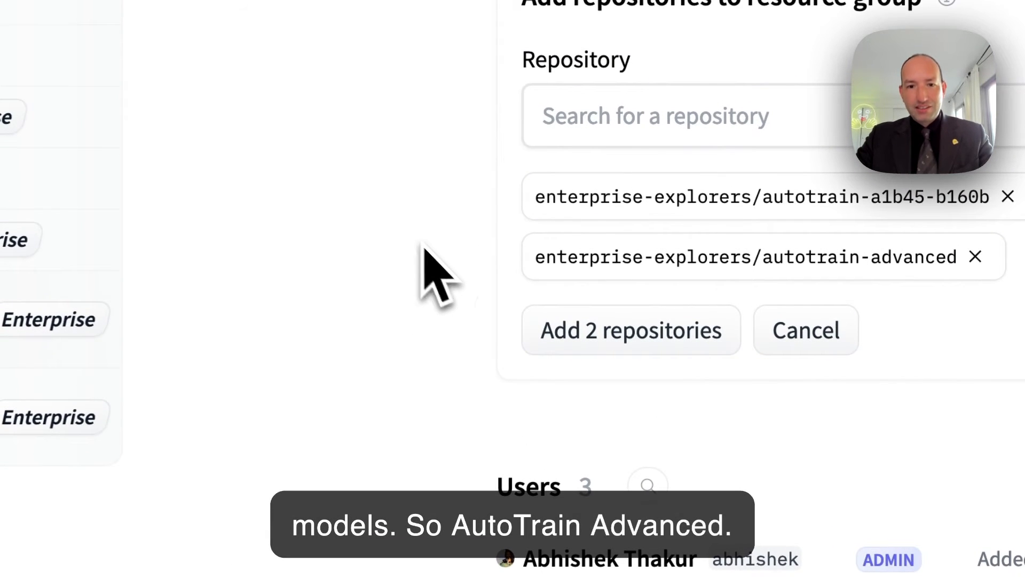
click(630, 329)
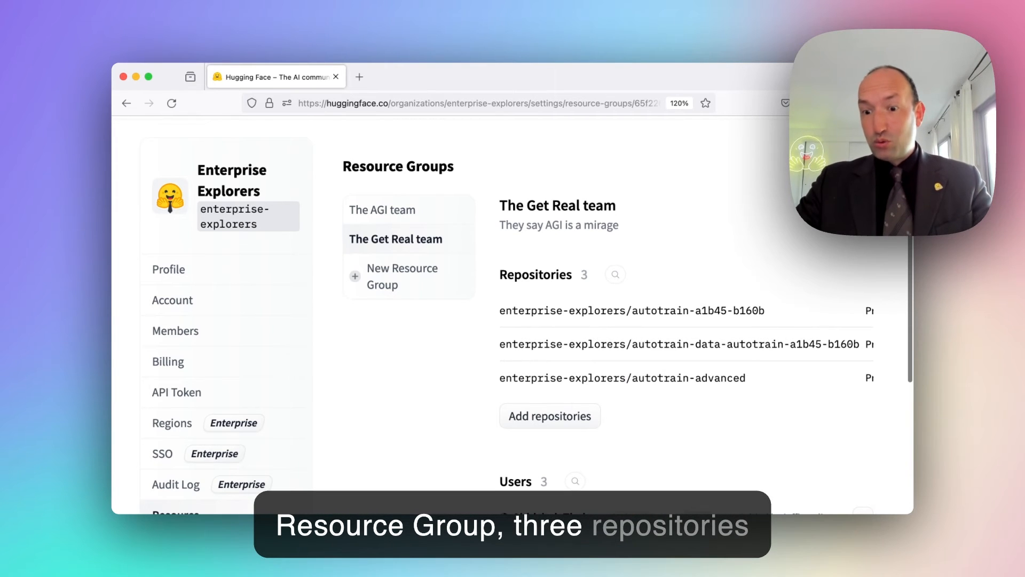
- Return to the Enterprise Explorers organization page
scroll(down, 3)
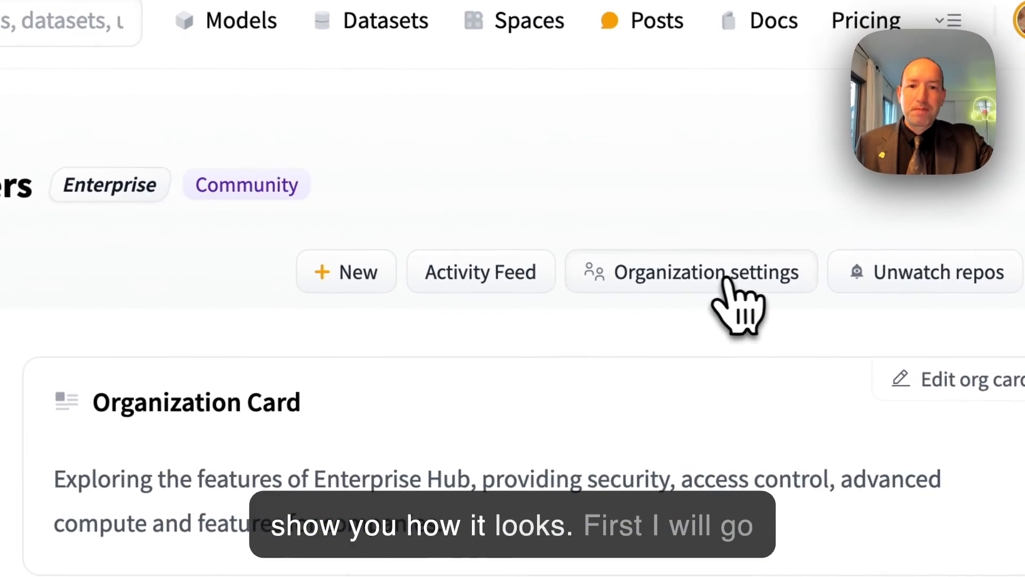
- Open Organization settings and go to the Regions section
click(690, 271)
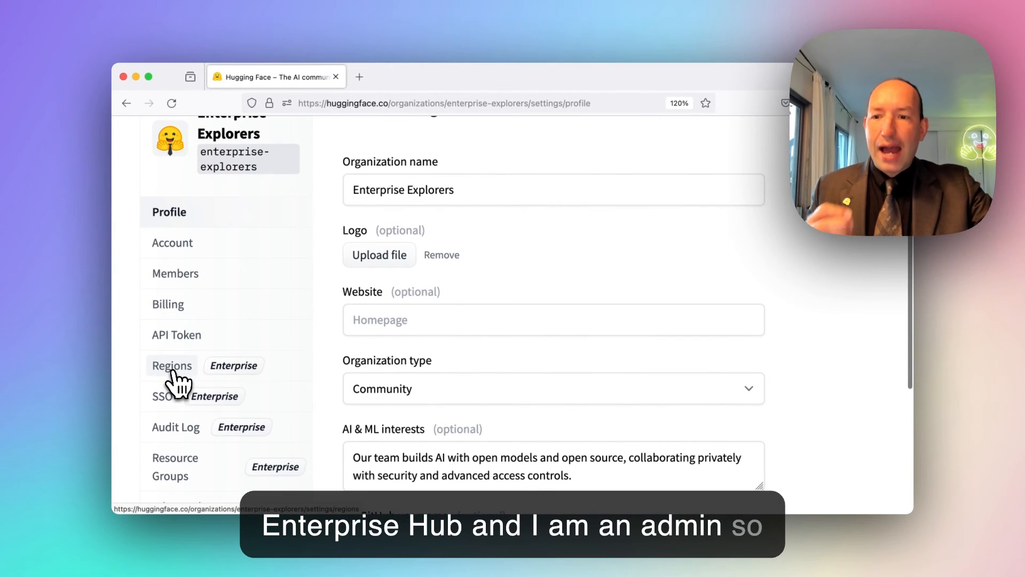
click(171, 365)
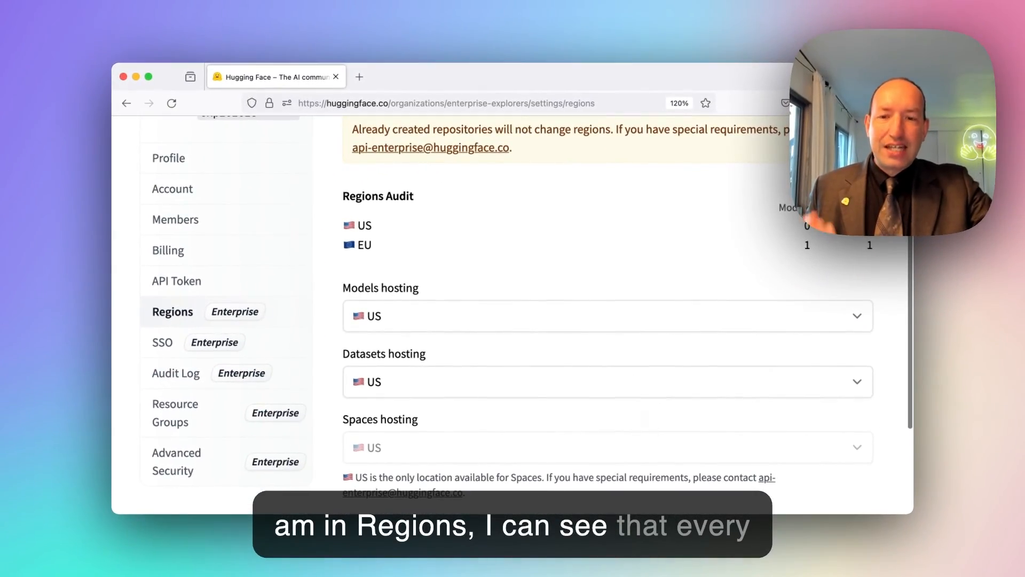
mouse_move(419, 340)
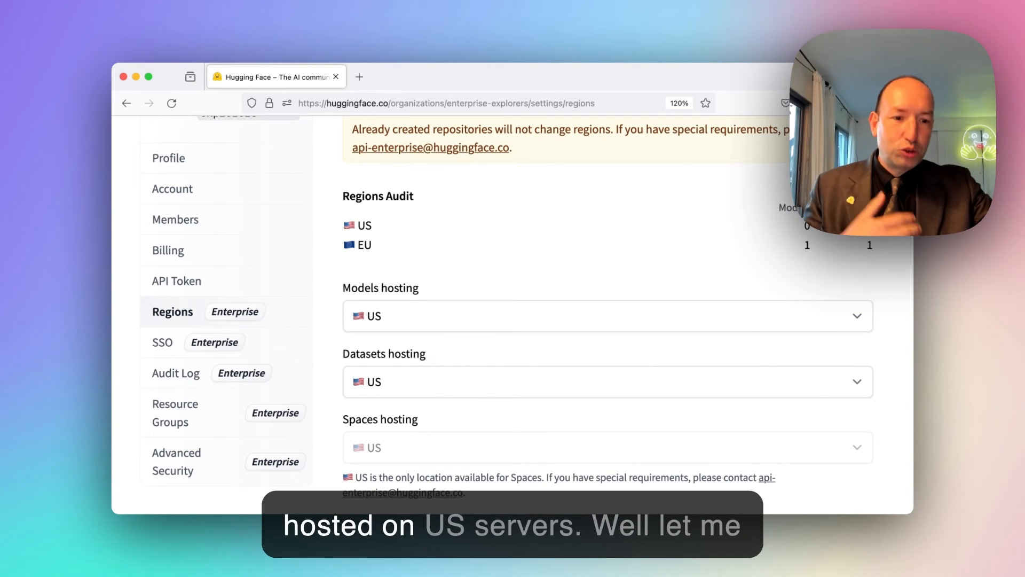
- Set both Models and Datasets hosting regions to EU
click(606, 316)
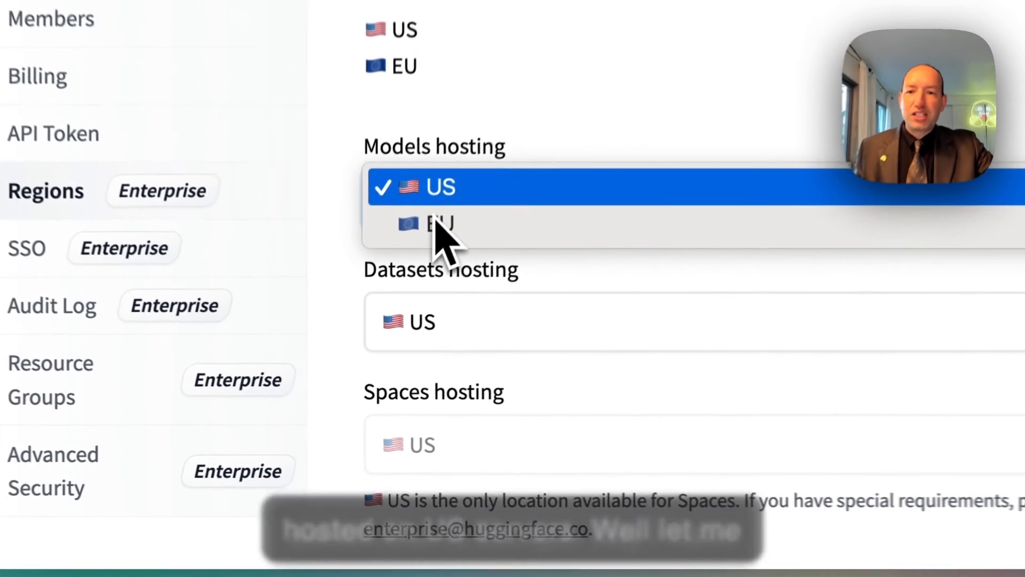
click(439, 225)
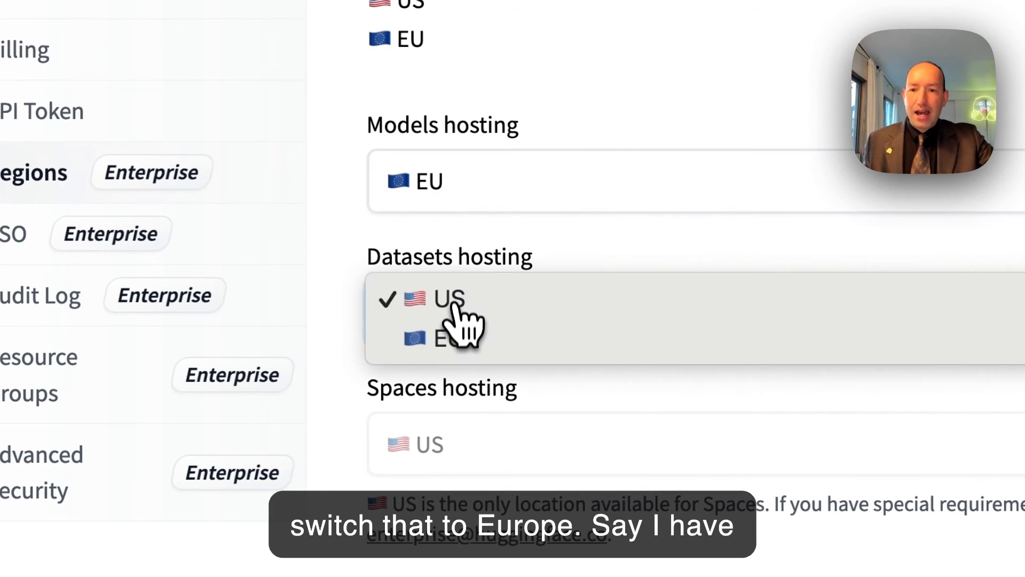
click(432, 340)
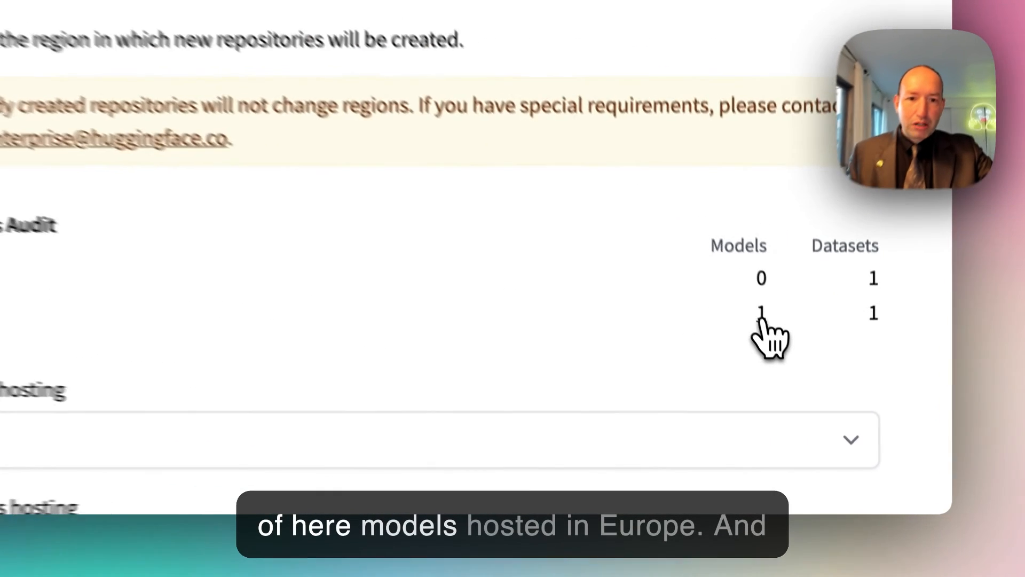
- Go from the Regions page to the Enterprise Explorers Profile settings
click(760, 314)
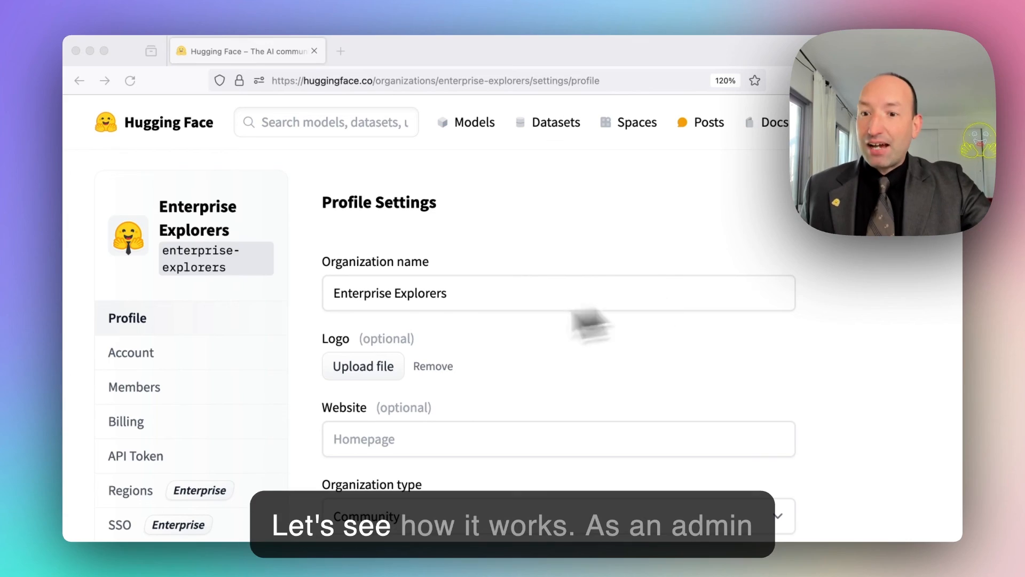
- Open the Audit Log, page through two pages of older events, and download it as JSON
scroll(down, 3)
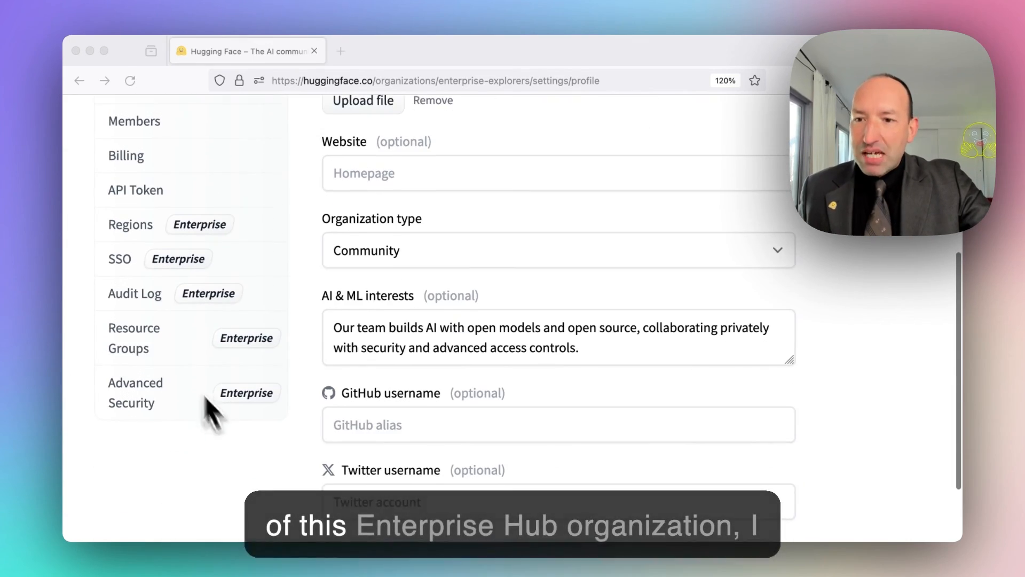
click(134, 292)
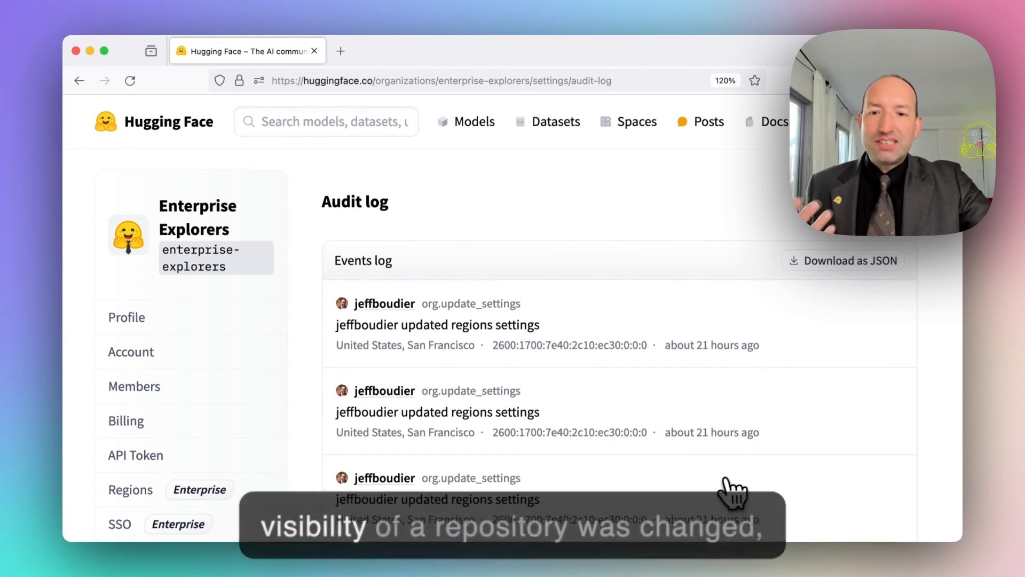
scroll(down, 3)
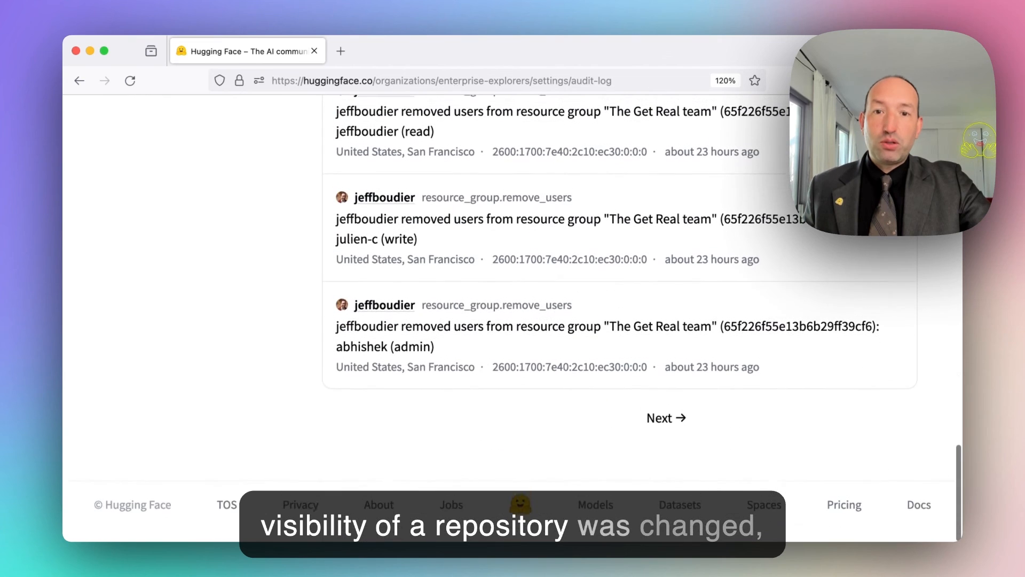
click(666, 417)
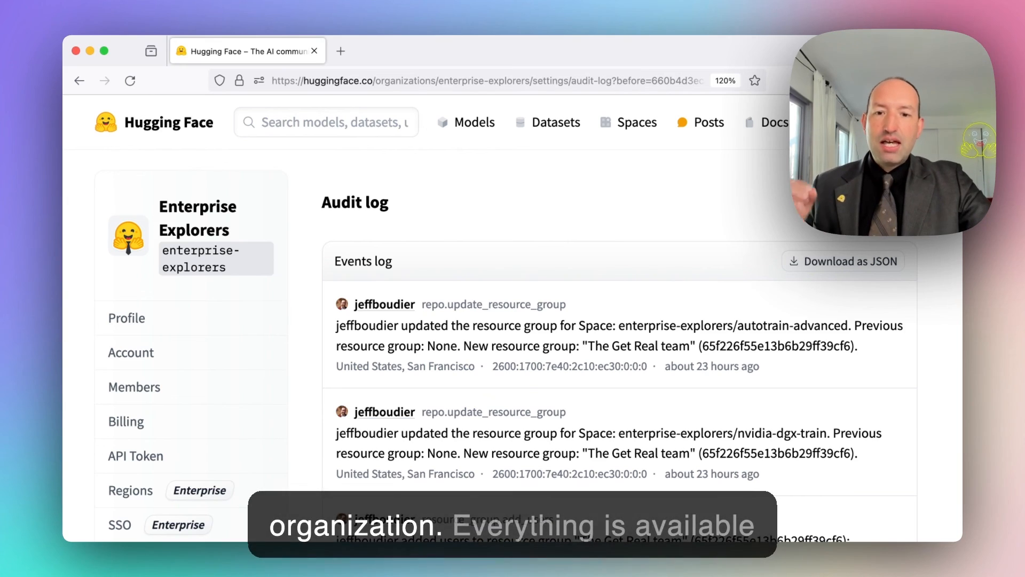
scroll(down, 3)
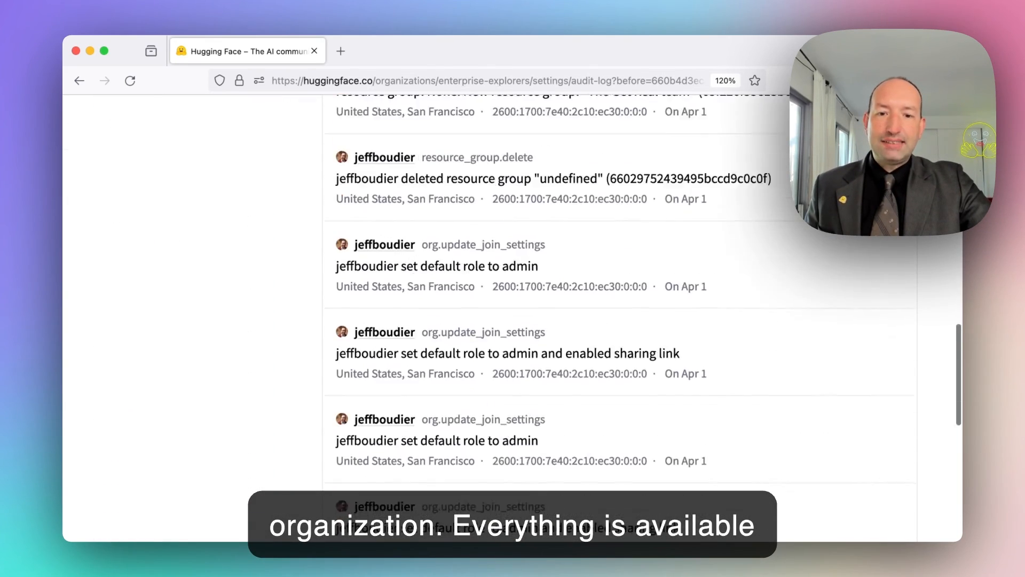
scroll(down, 3)
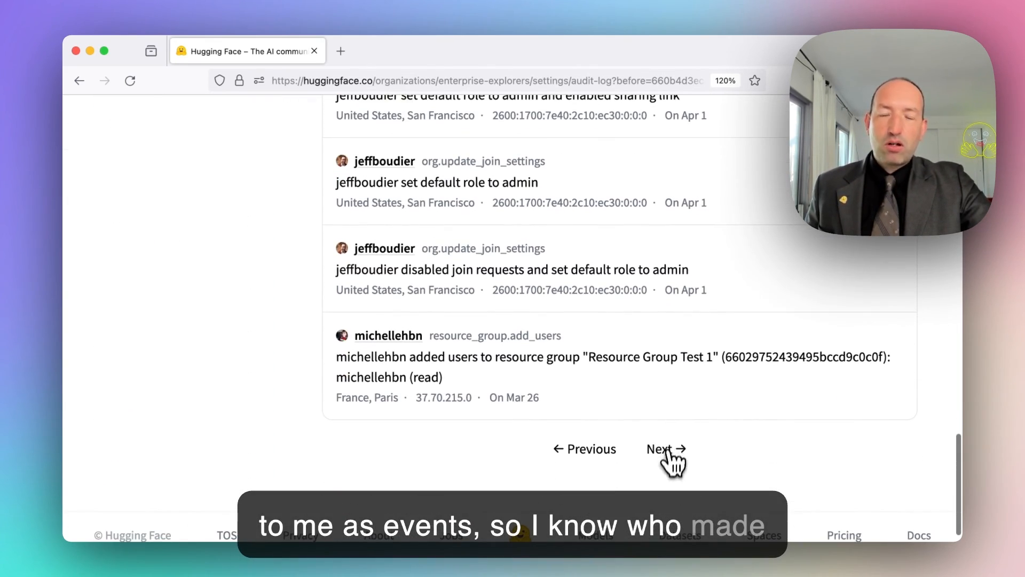
click(665, 449)
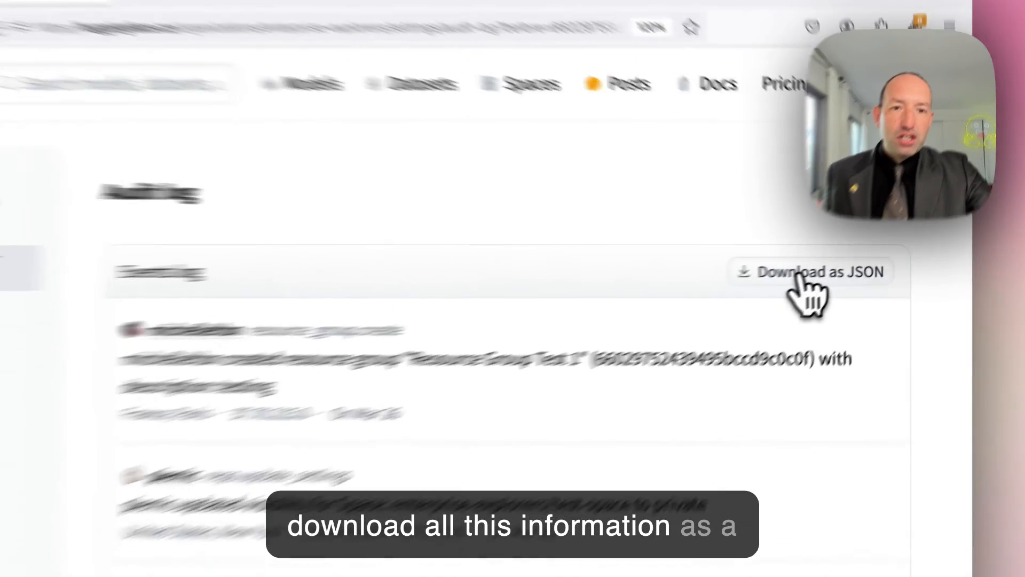
click(810, 271)
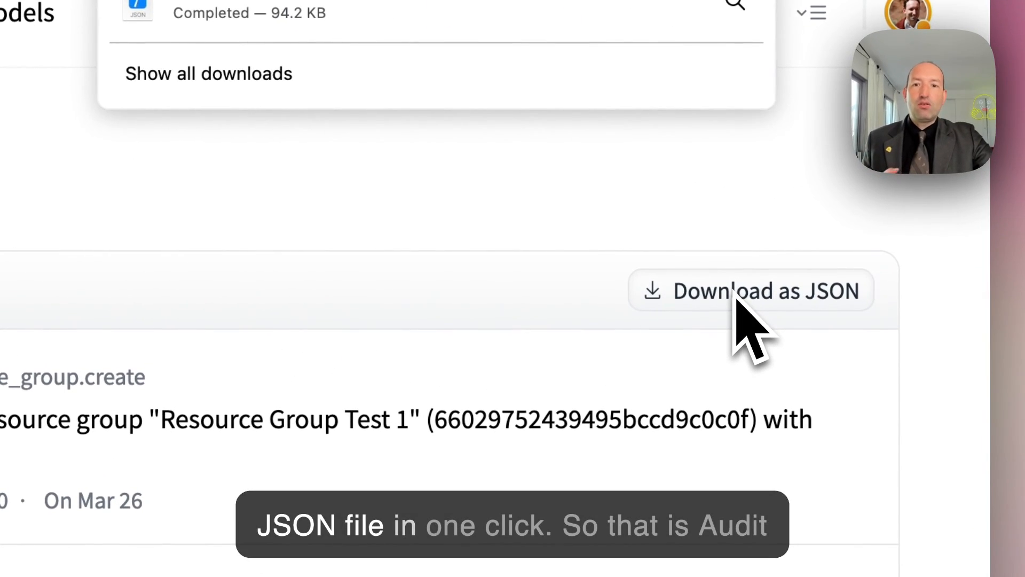